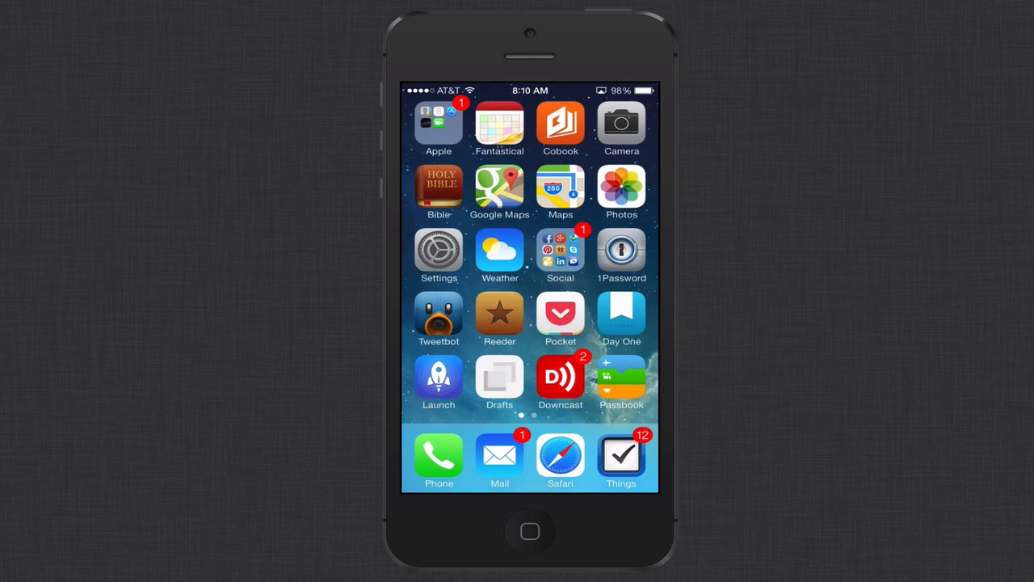
Launch Center Pro from its icon on the iPhone home screen.
click(439, 378)
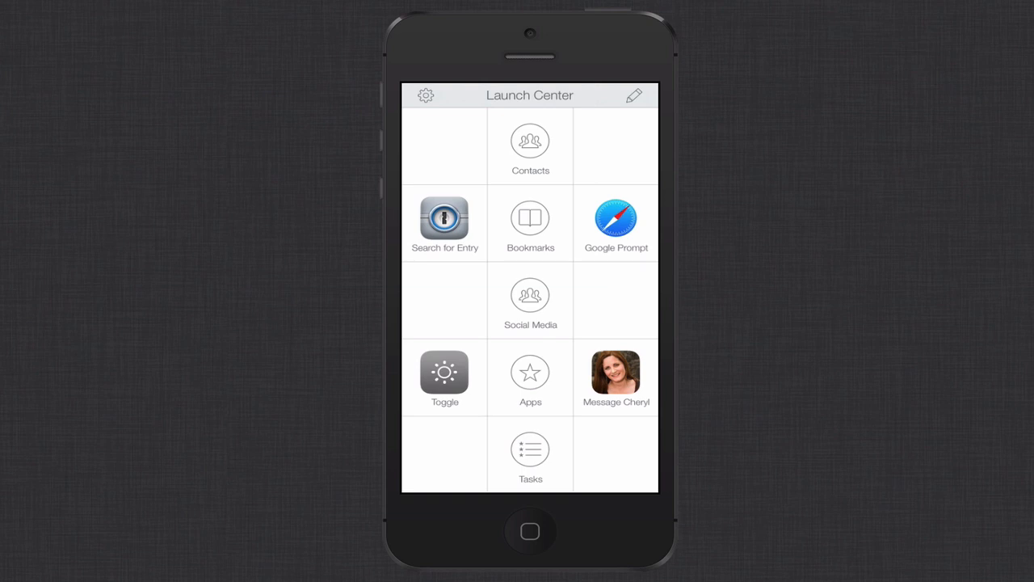
Look inside the Bookmarks group, close it, and open the app's Settings.
click(530, 222)
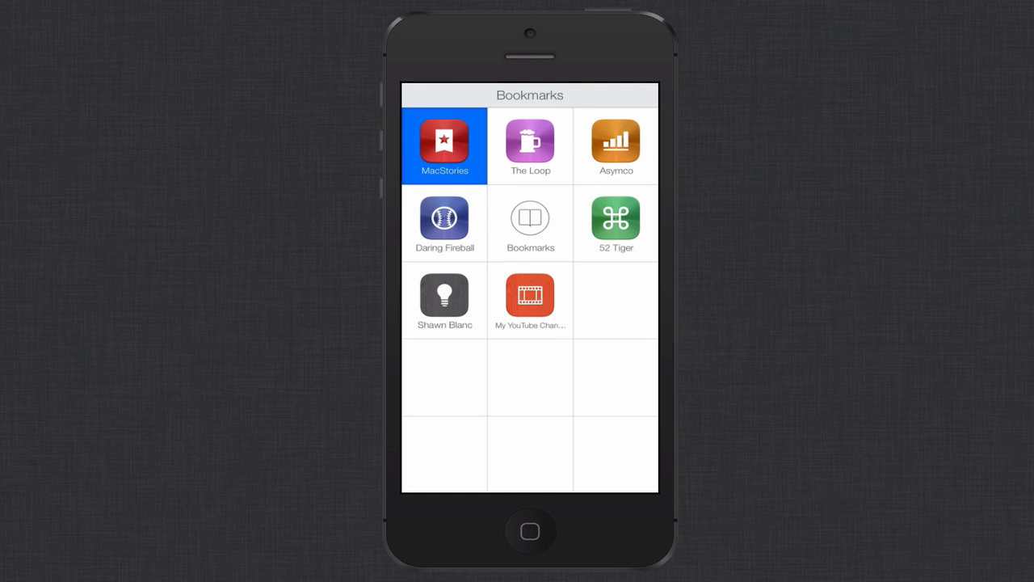
click(444, 145)
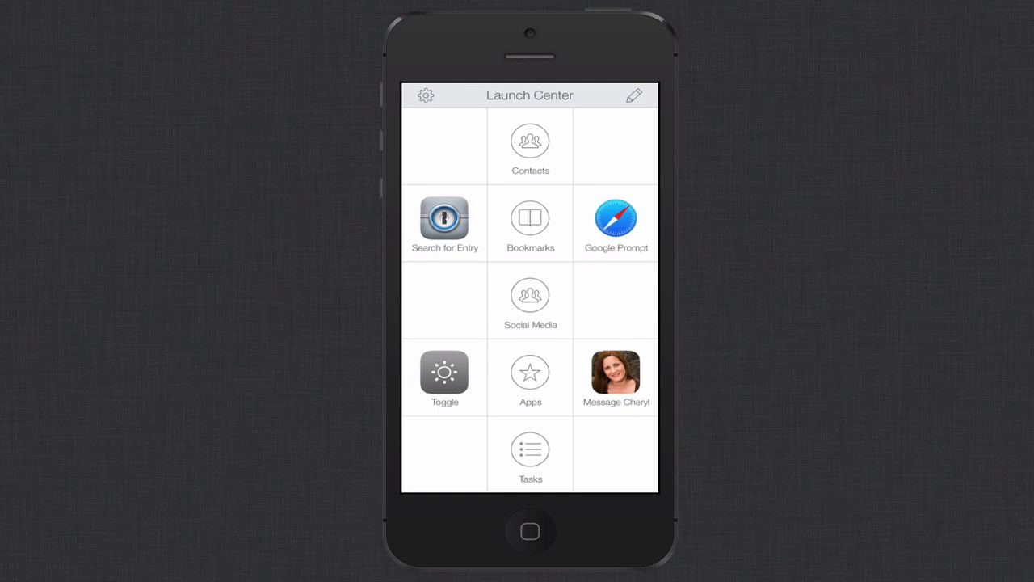
click(426, 94)
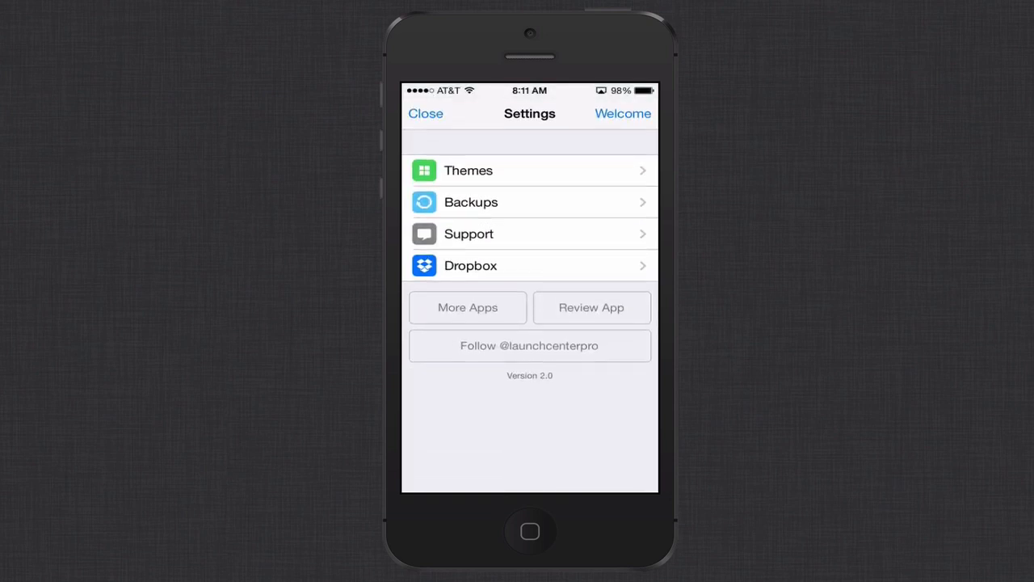
Review the Themes and Backups settings, including the oldest backup's details, then close Settings.
click(468, 171)
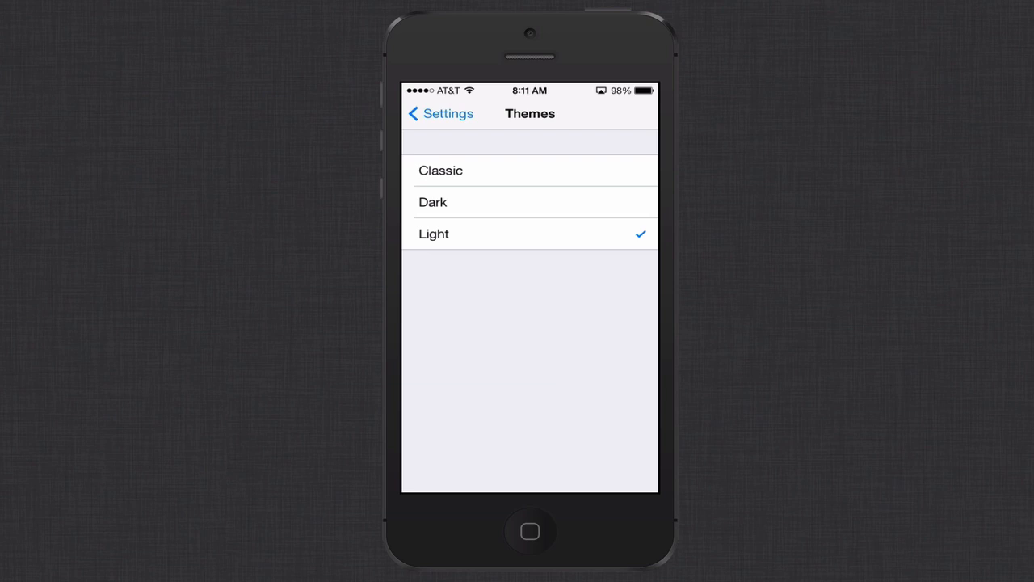
click(439, 113)
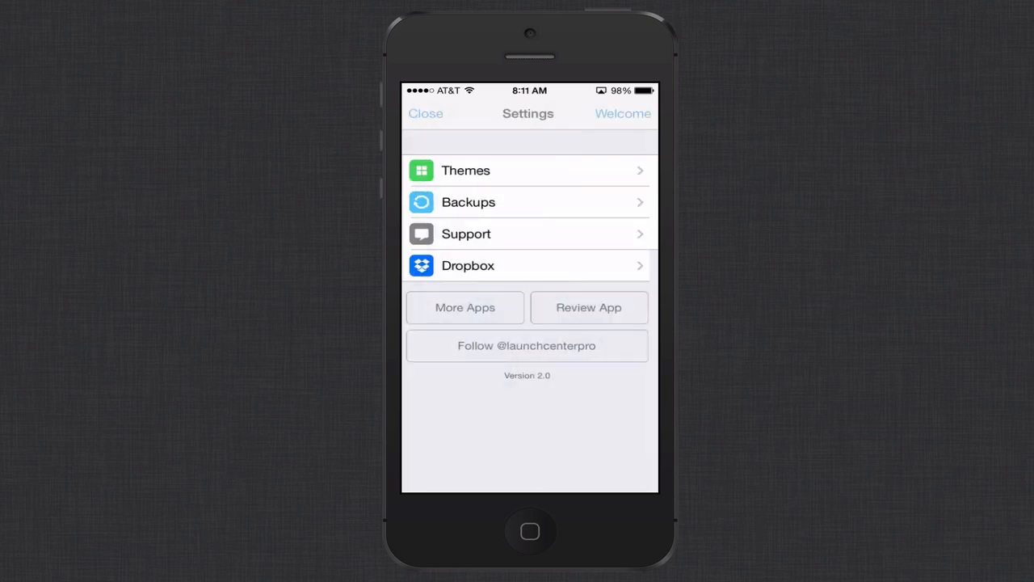
click(468, 202)
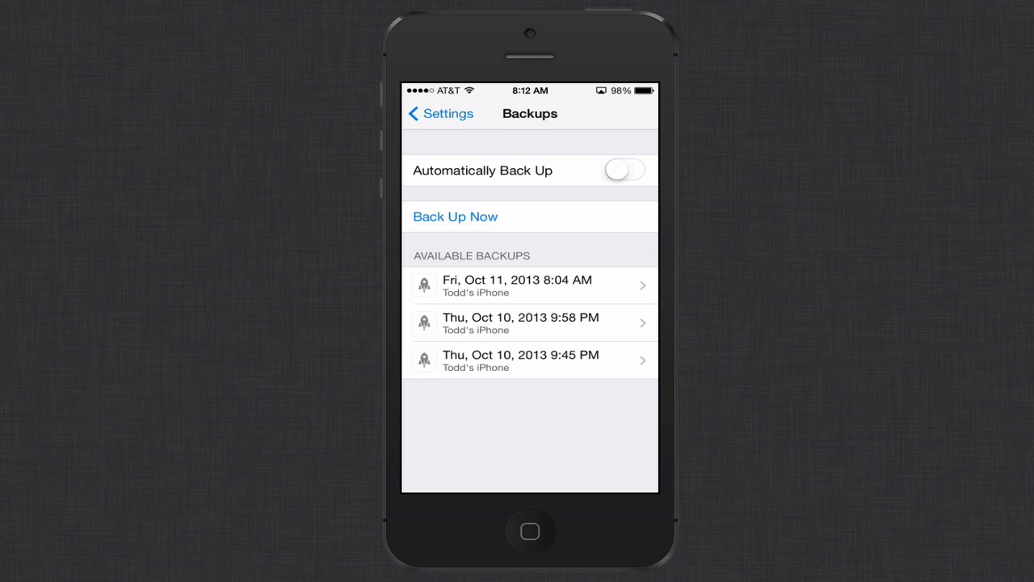
click(520, 359)
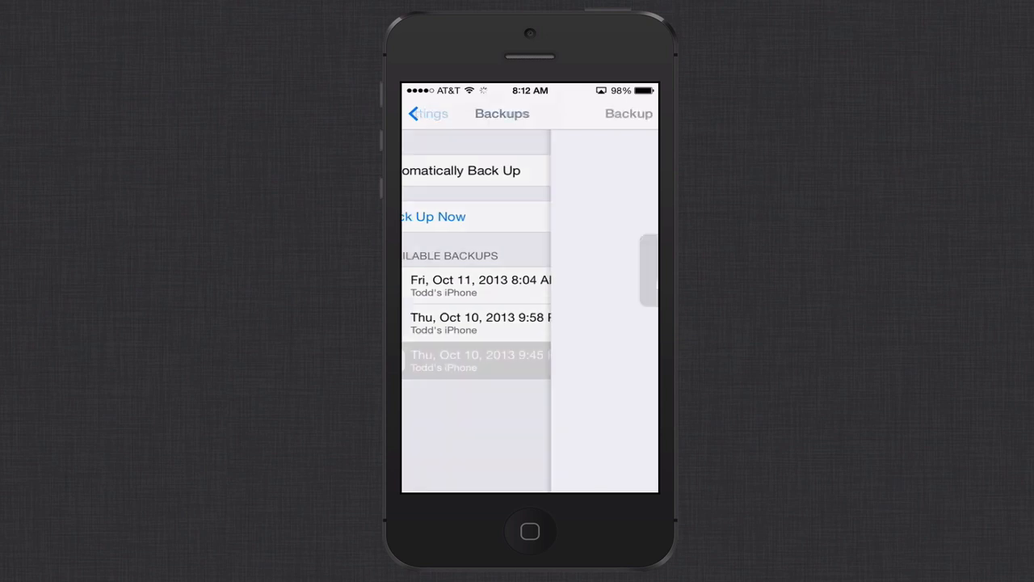
click(477, 354)
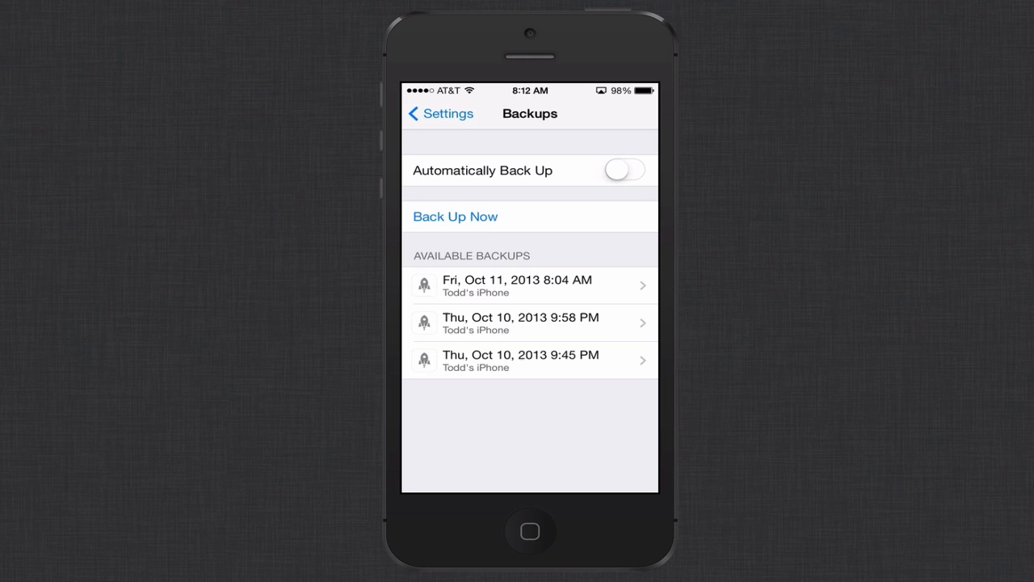
click(440, 113)
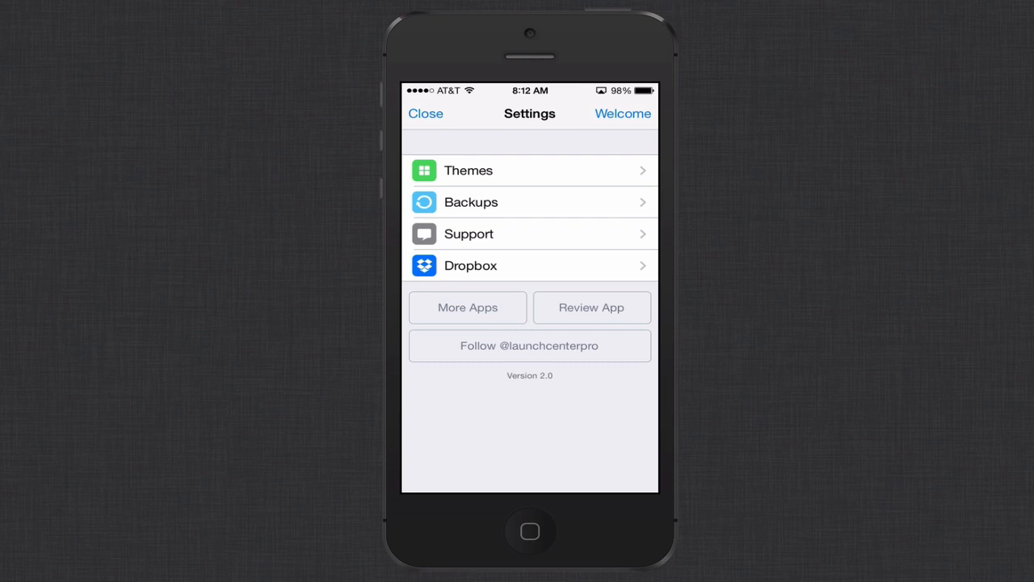
click(426, 113)
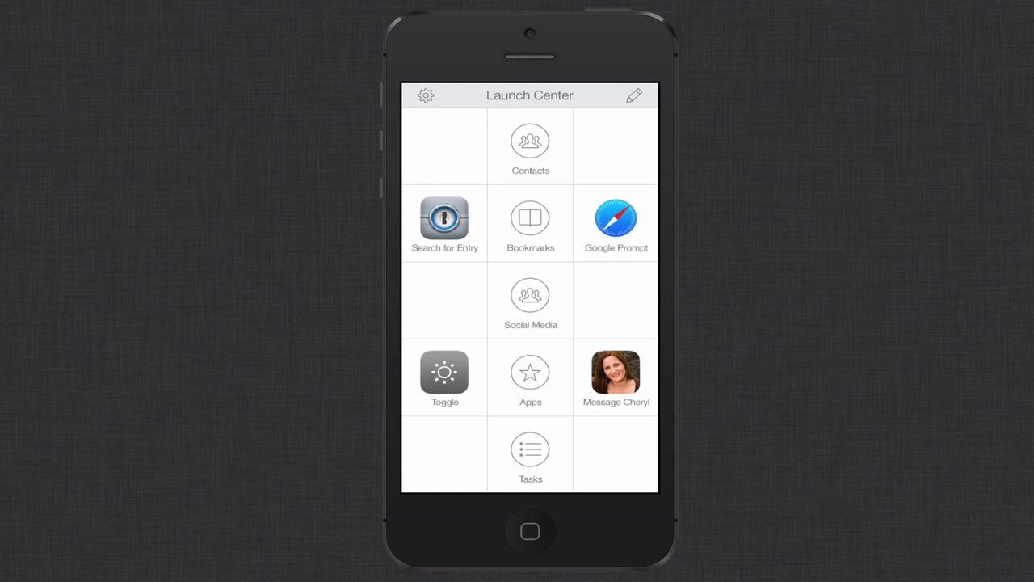
click(445, 377)
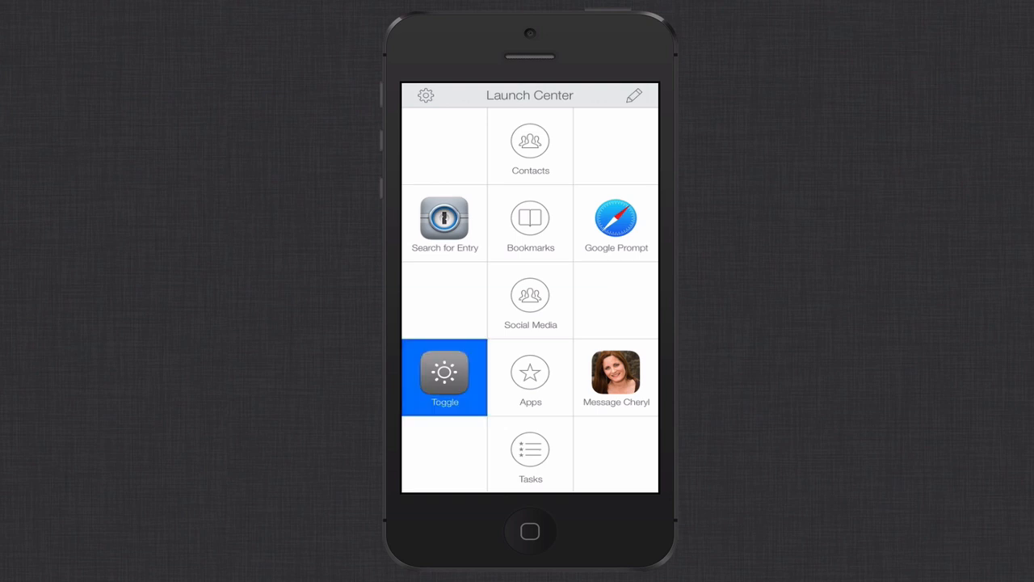
click(444, 378)
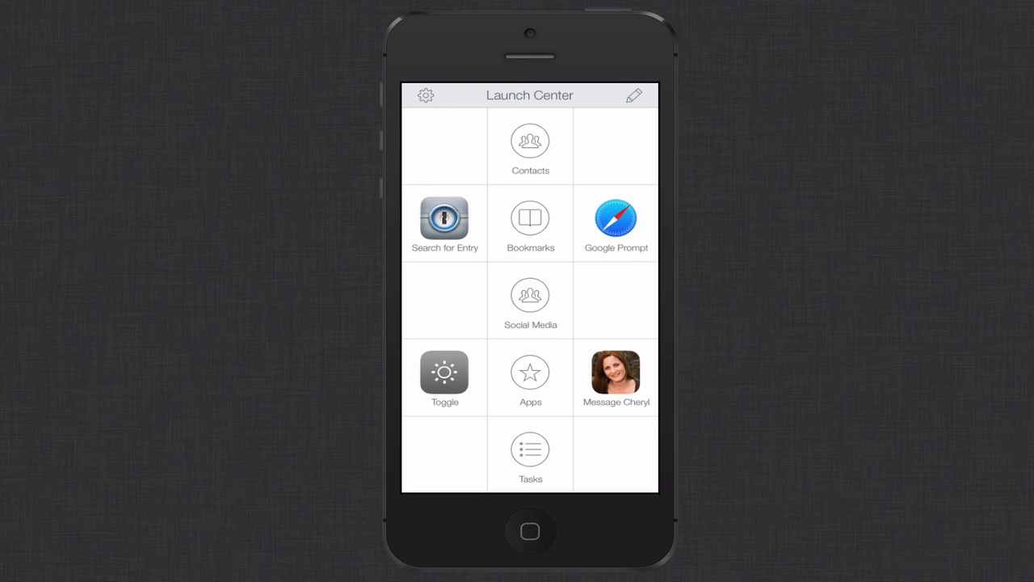
click(616, 219)
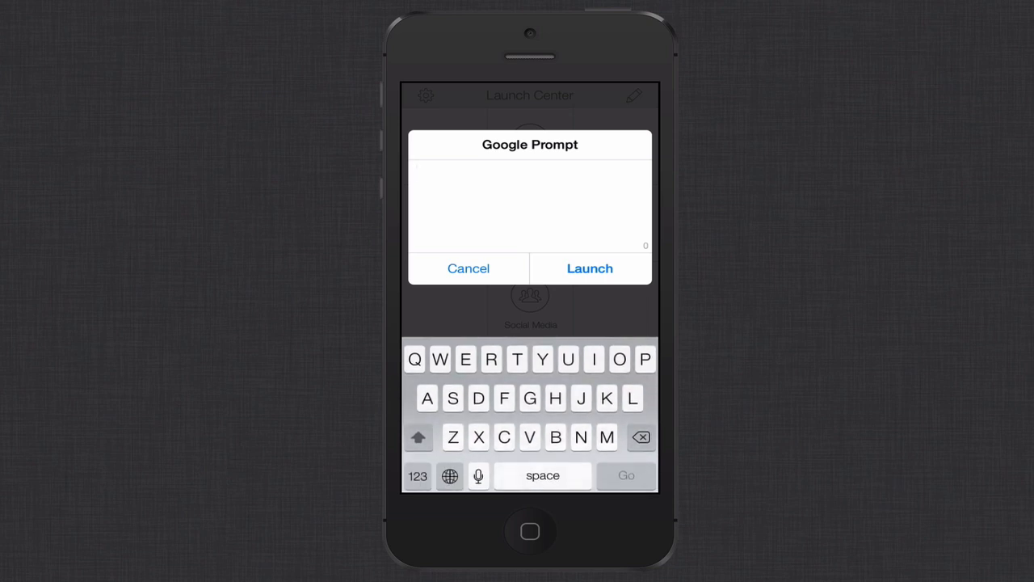
text(La)
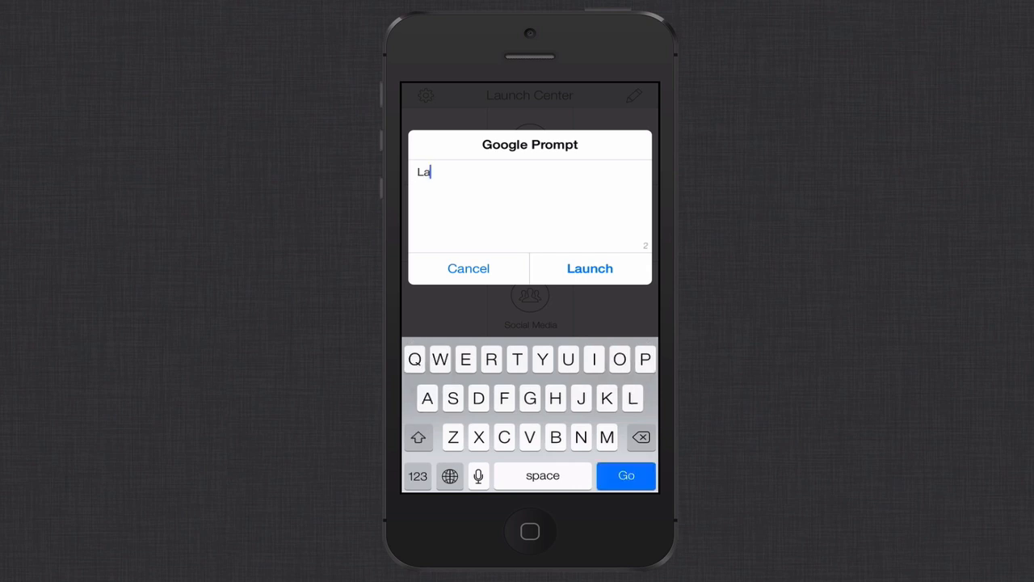
text(unch)
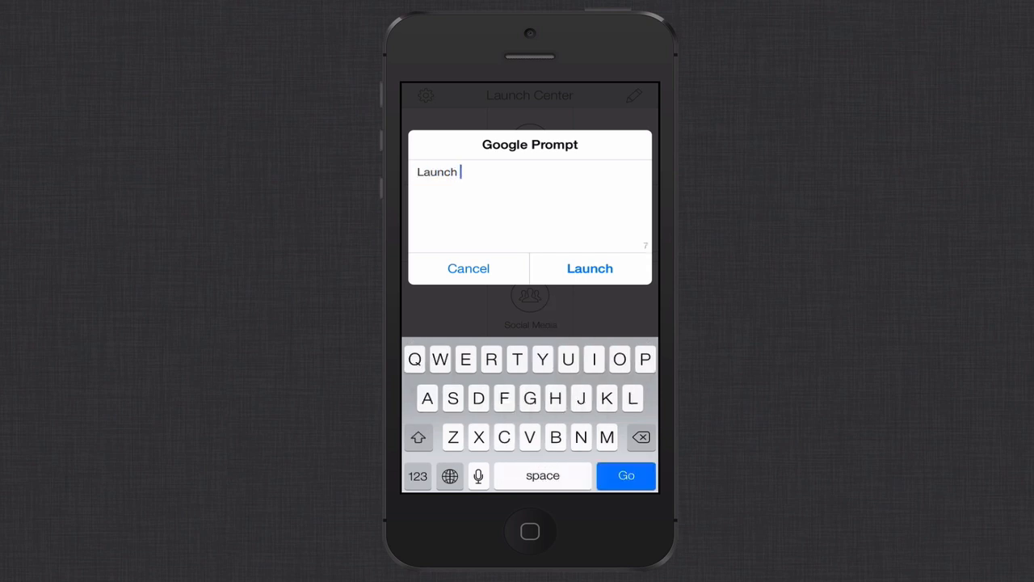
text(center)
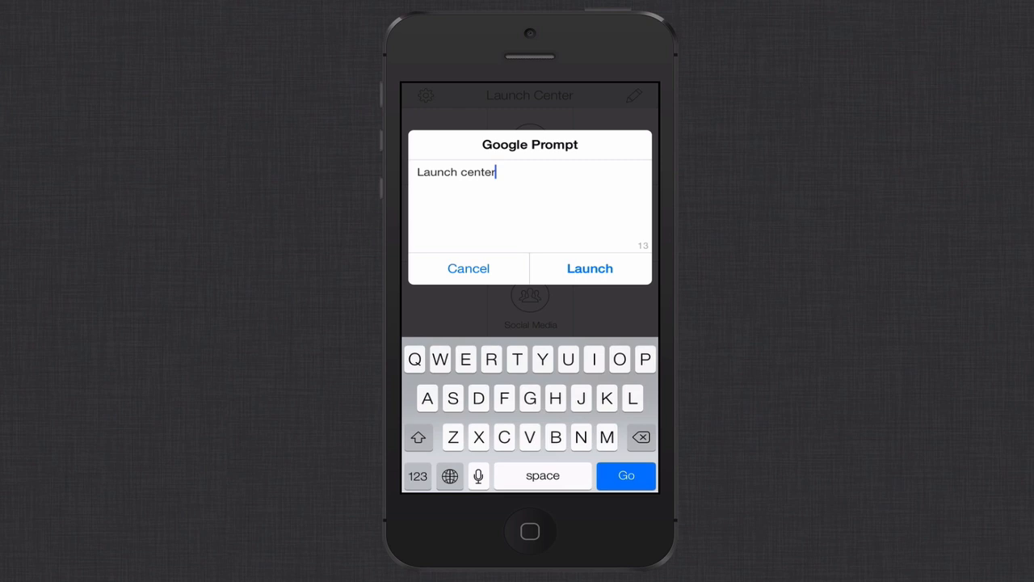
click(590, 269)
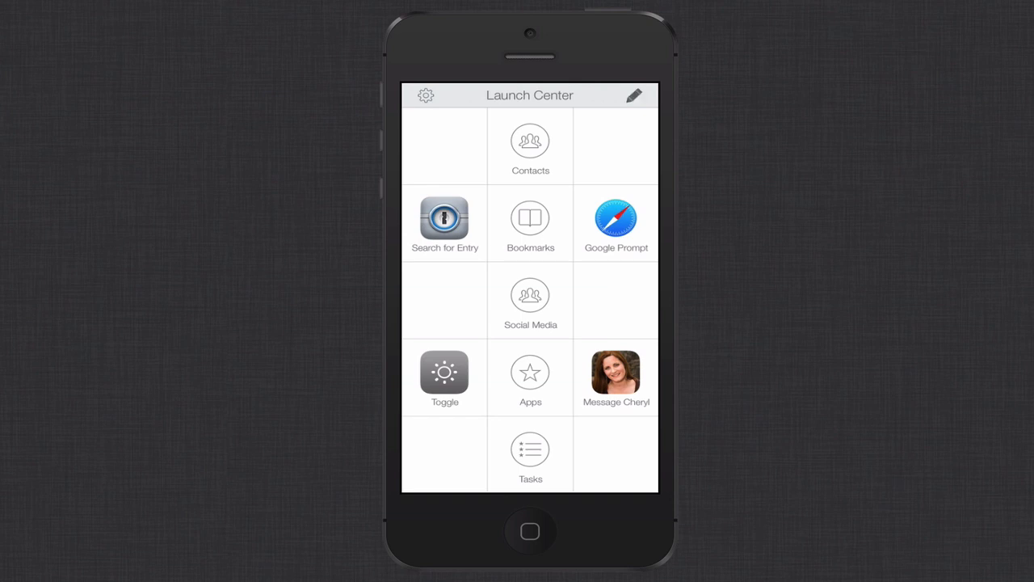
Start a new action in an empty grid slot using the Action Composer.
click(635, 95)
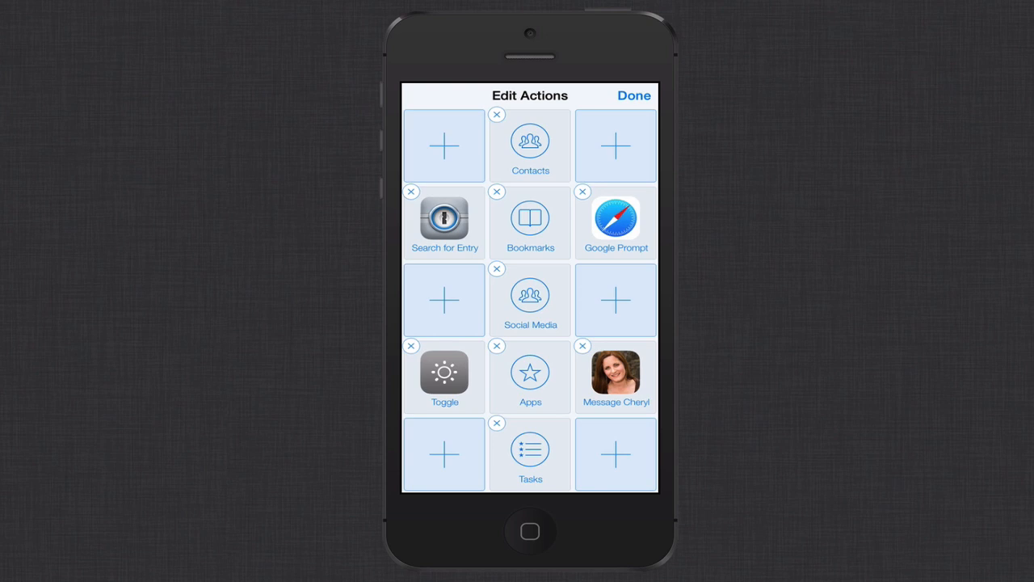
click(530, 376)
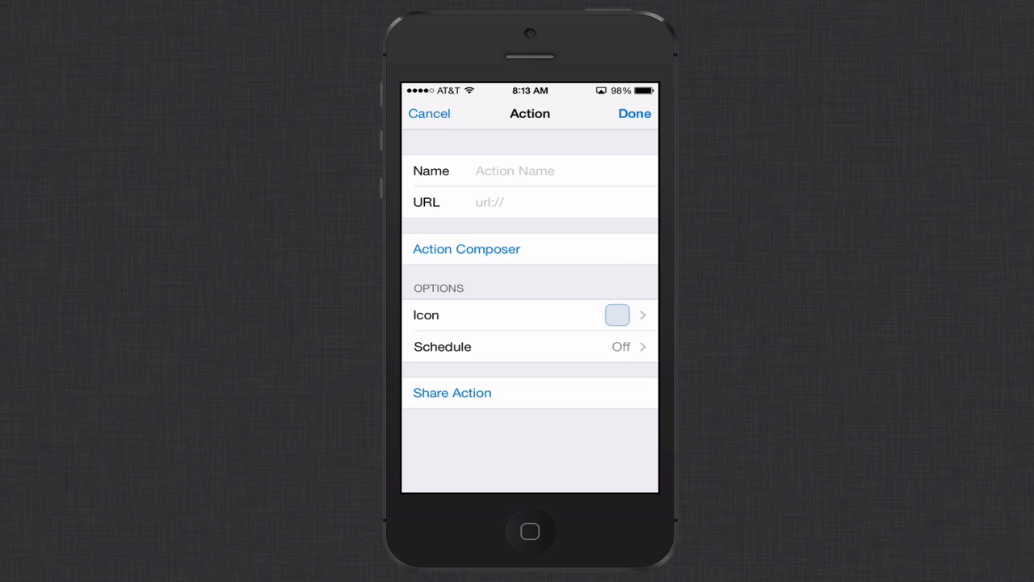
click(467, 249)
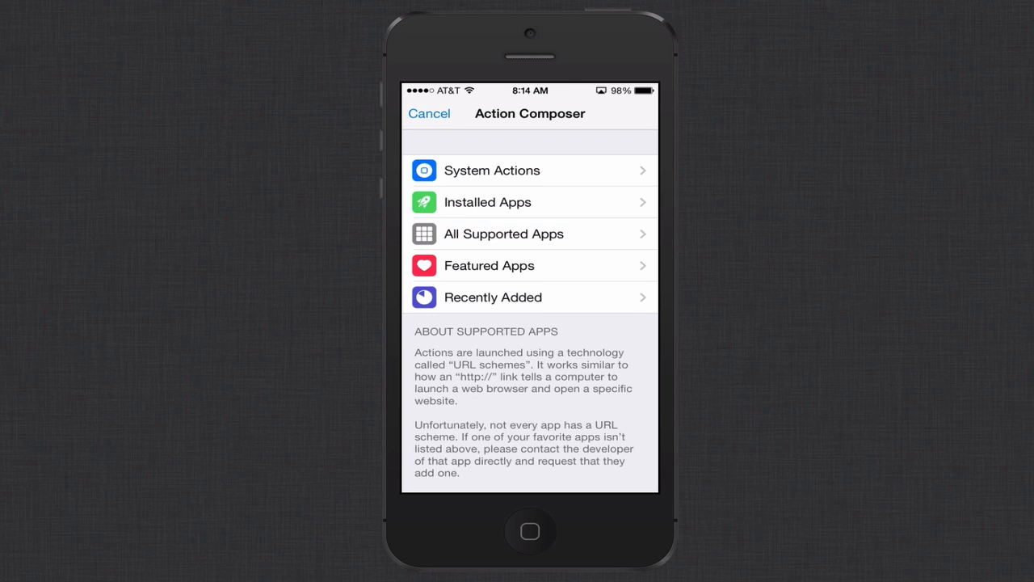
Explore the Brightness toggle options under System Actions, then back out to the list.
click(492, 171)
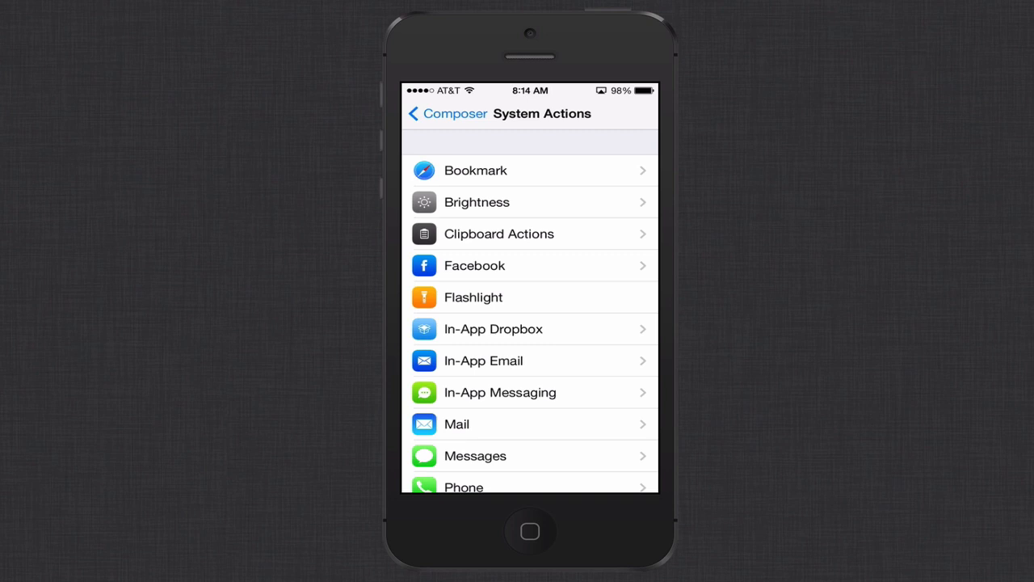
click(475, 171)
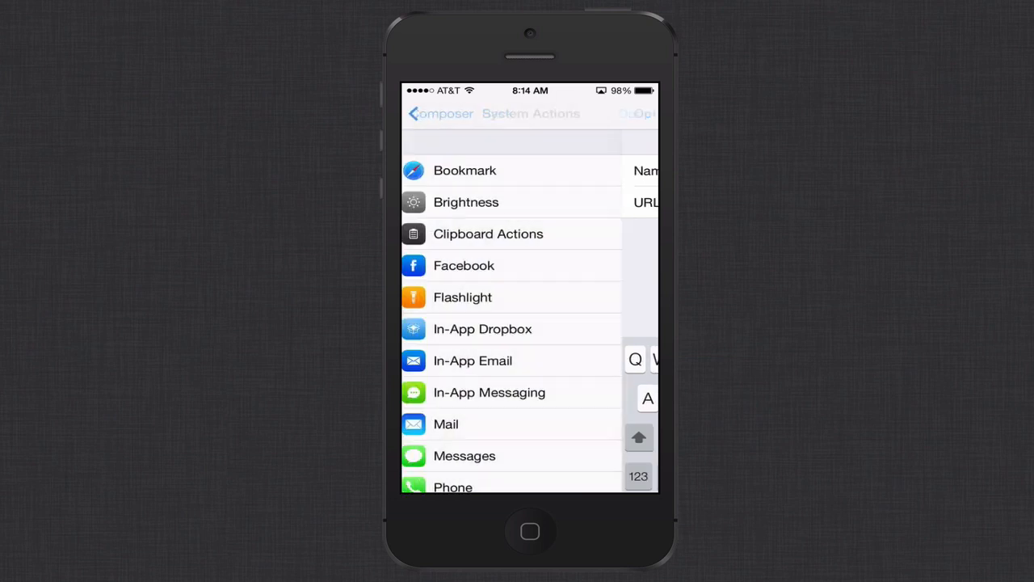
click(466, 202)
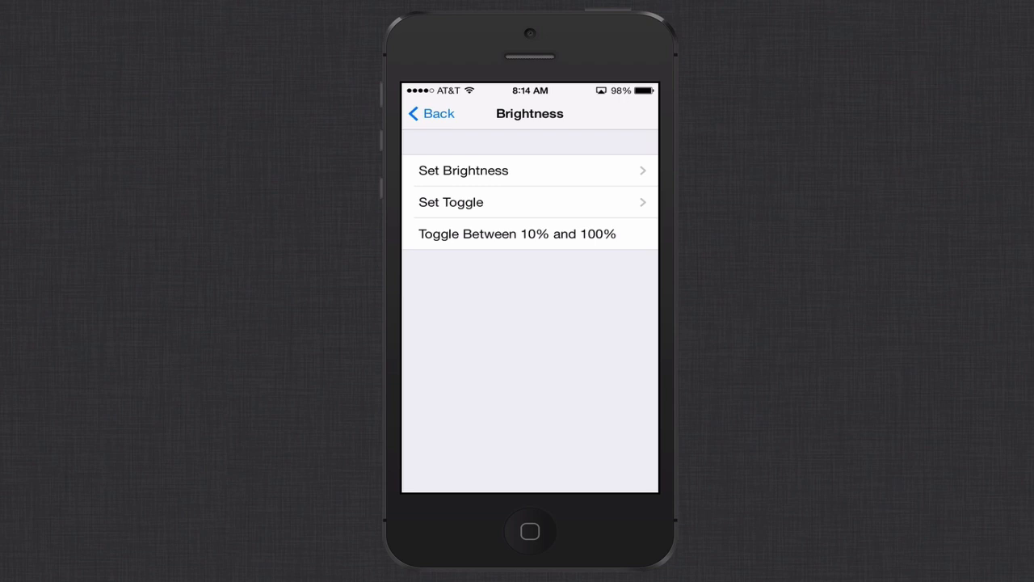
click(451, 202)
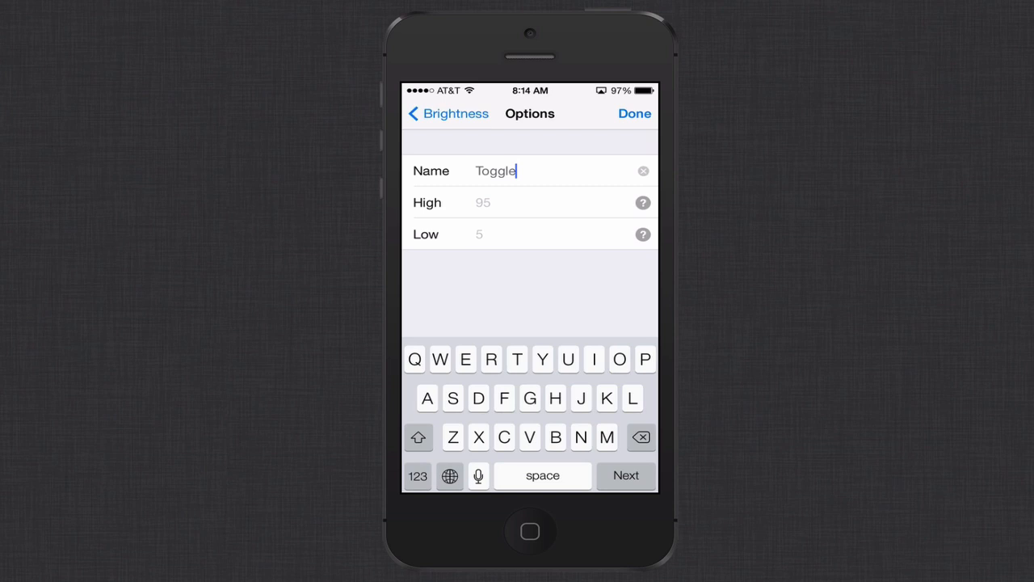
click(635, 113)
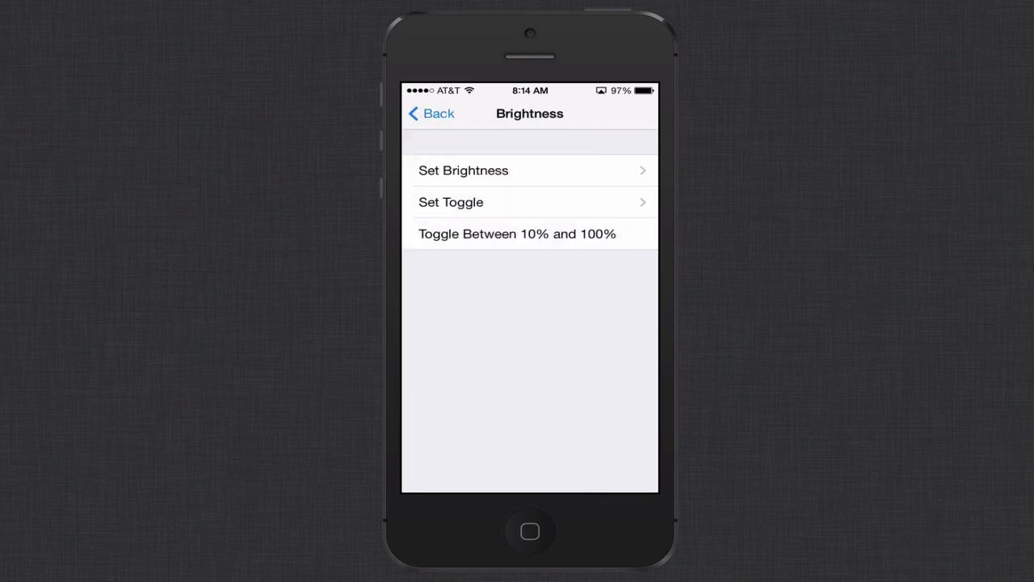
click(463, 170)
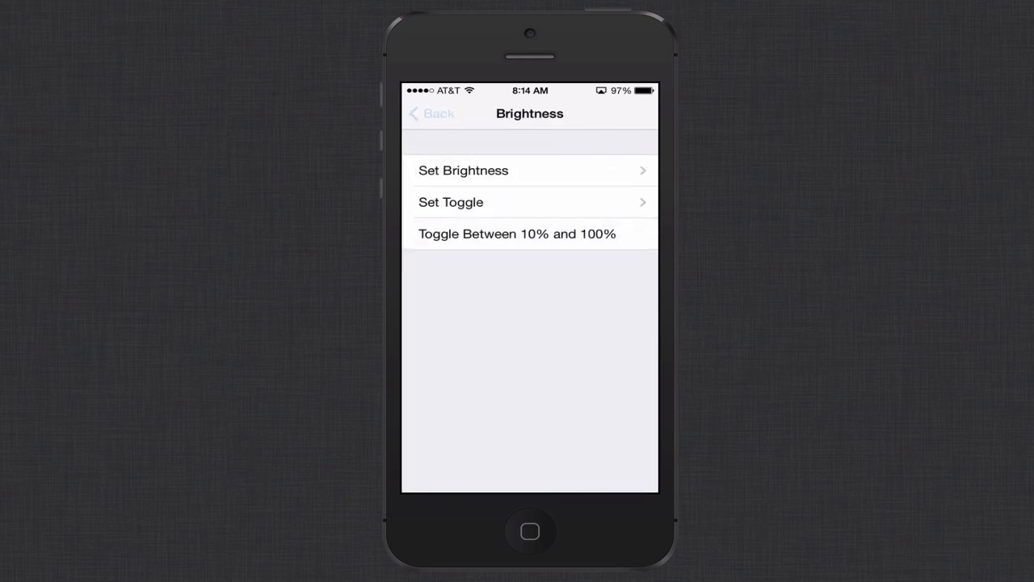
click(430, 113)
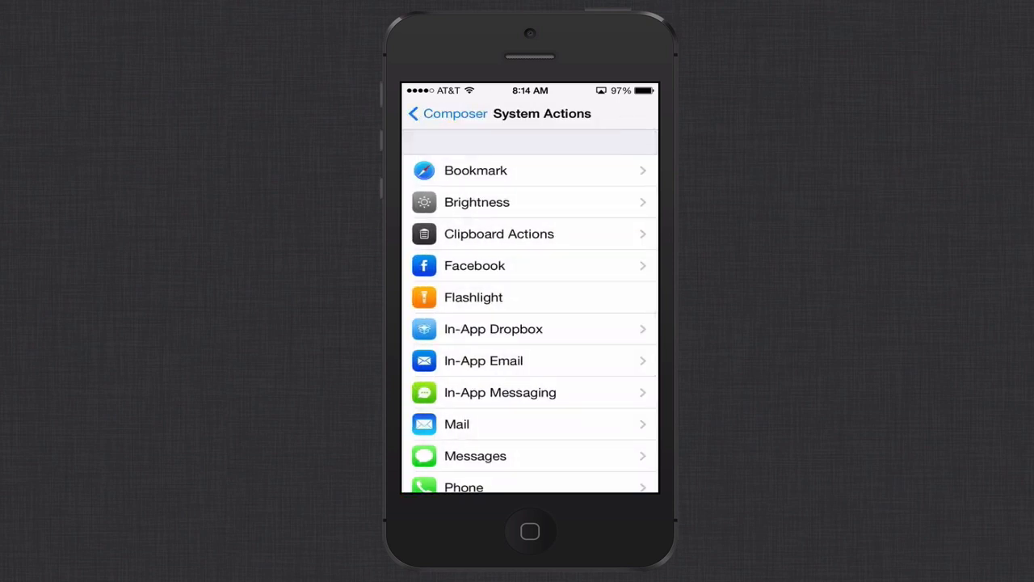
Browse the clipboard actions and return to the System Actions list.
click(498, 233)
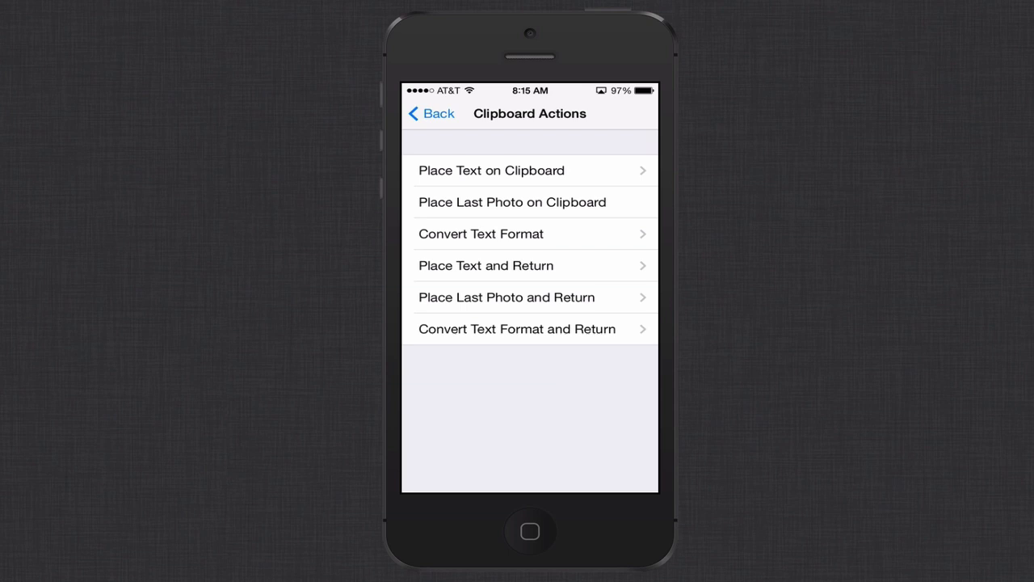
click(430, 113)
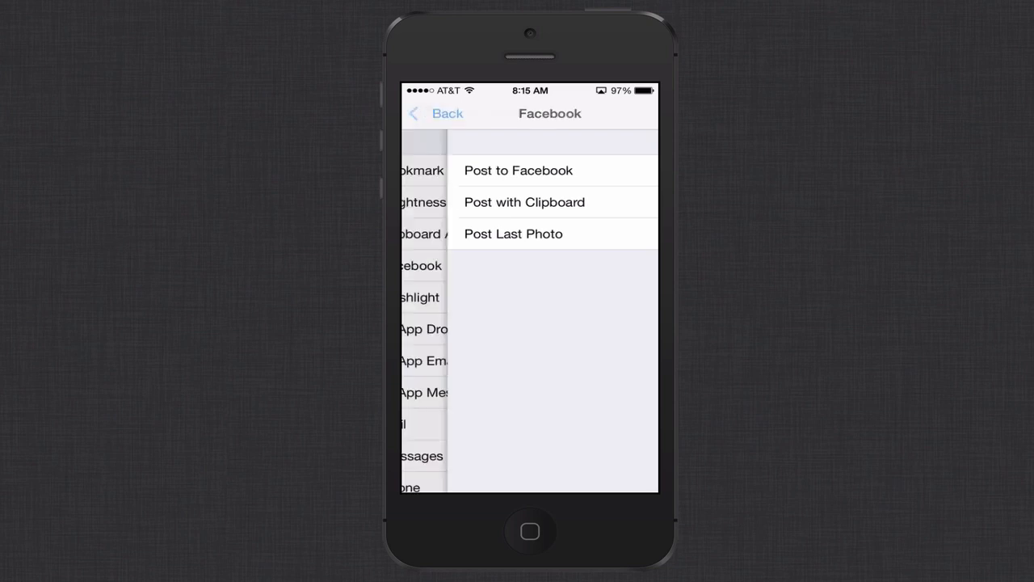
click(437, 113)
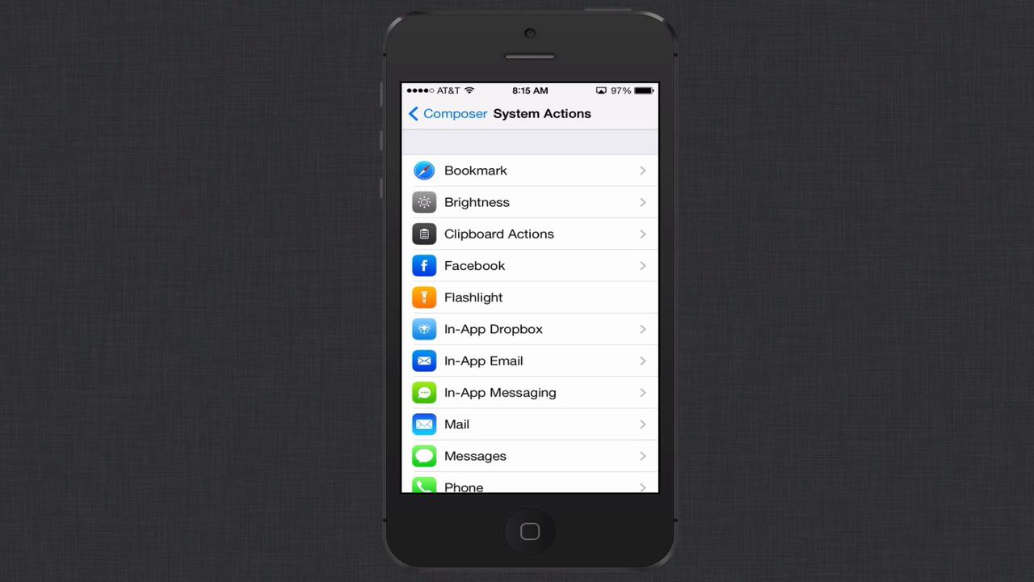
click(493, 329)
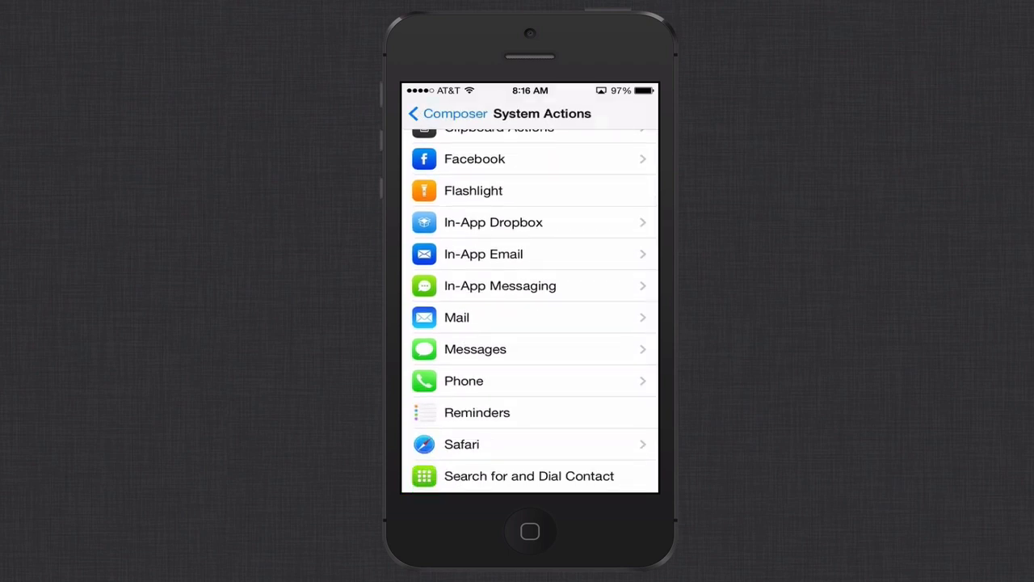
Browse the In-App Email and In-App Messaging actions, returning to System Actions each time.
click(483, 253)
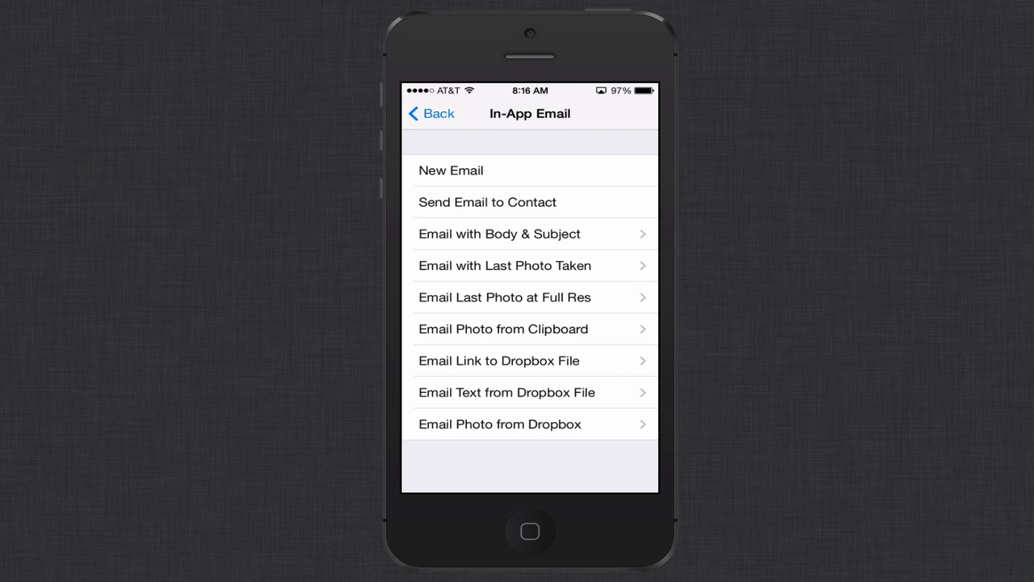
click(431, 114)
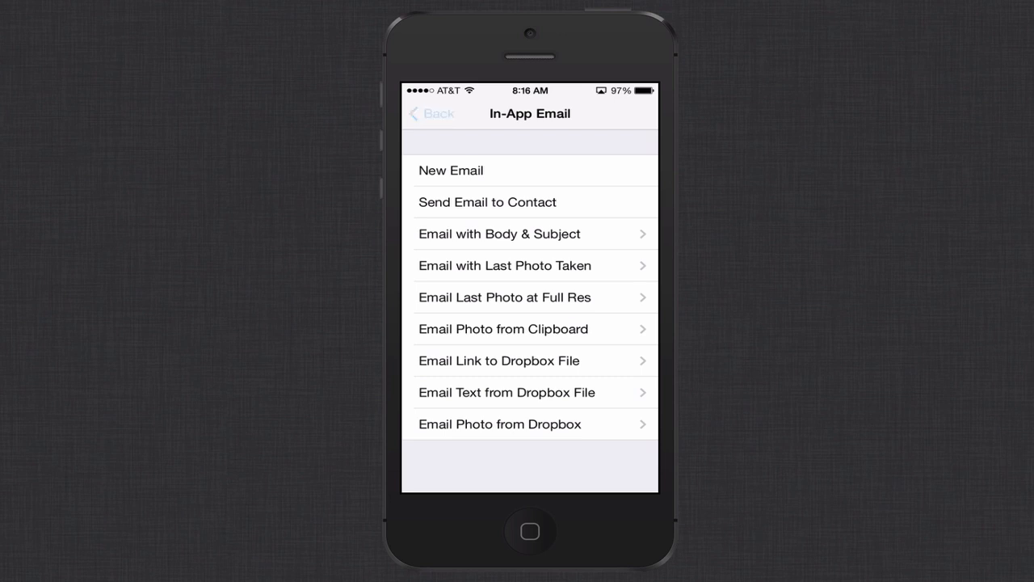
click(430, 113)
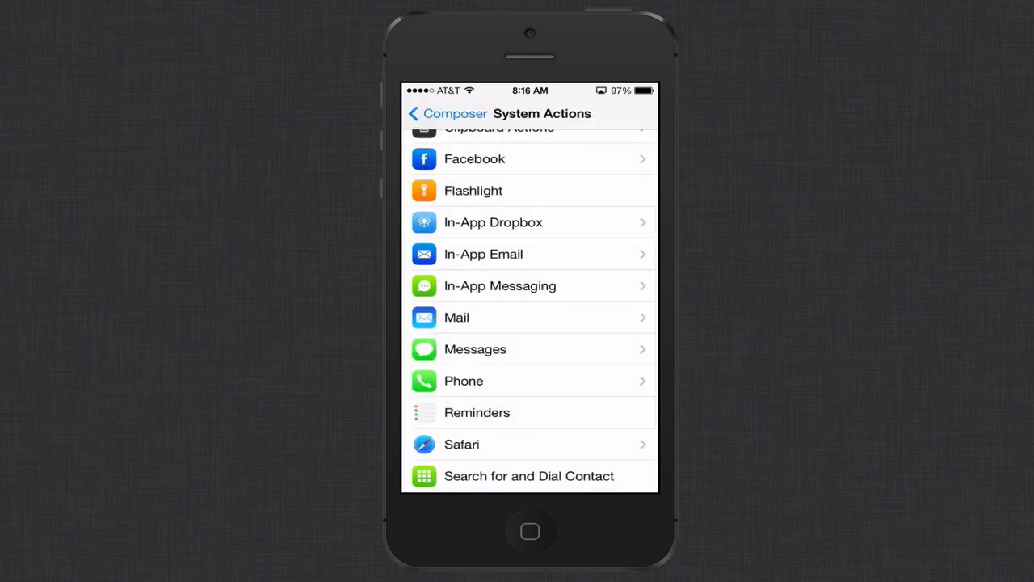
click(499, 286)
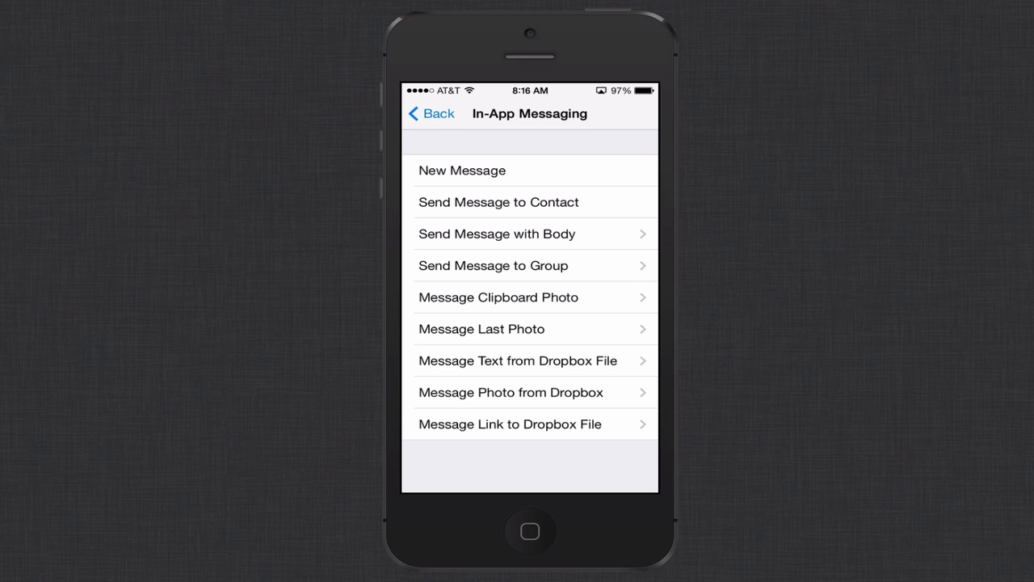
click(431, 113)
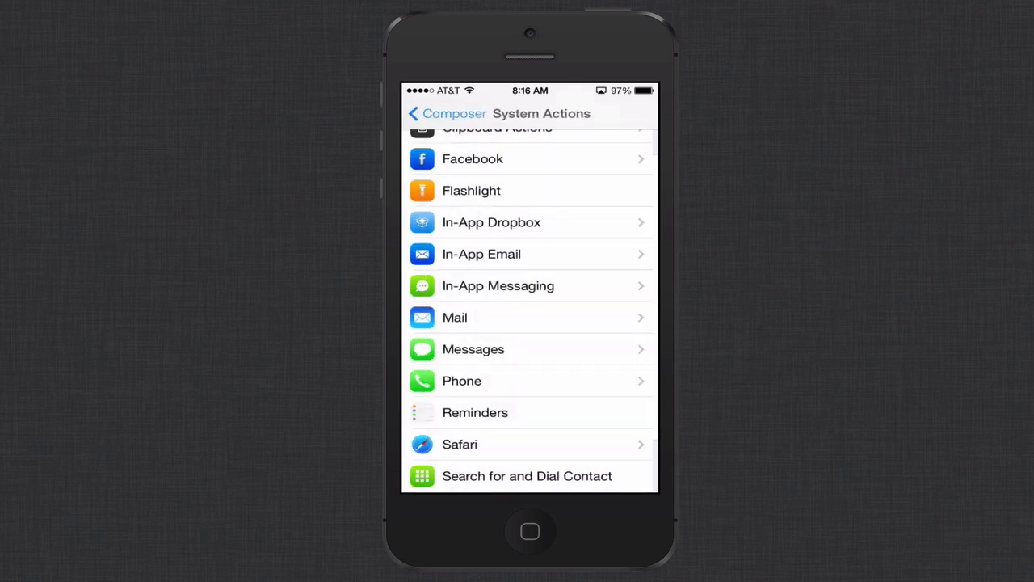
scroll(down, 3)
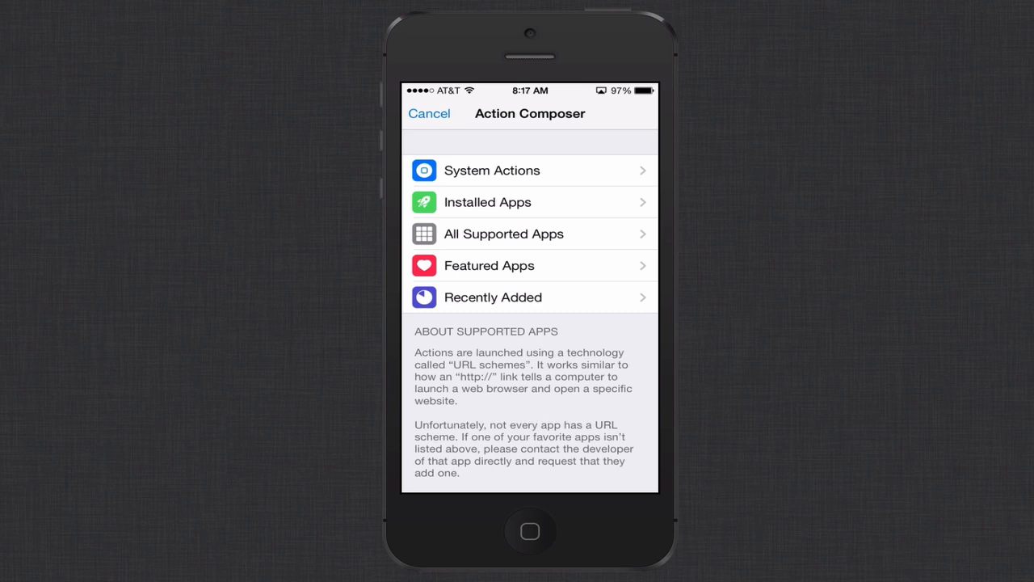
click(504, 234)
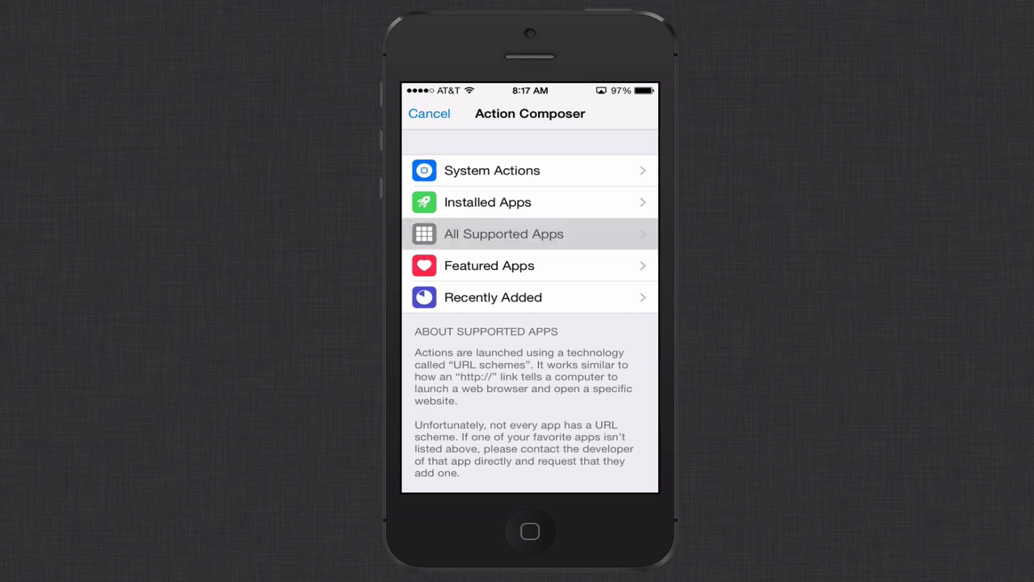
click(504, 234)
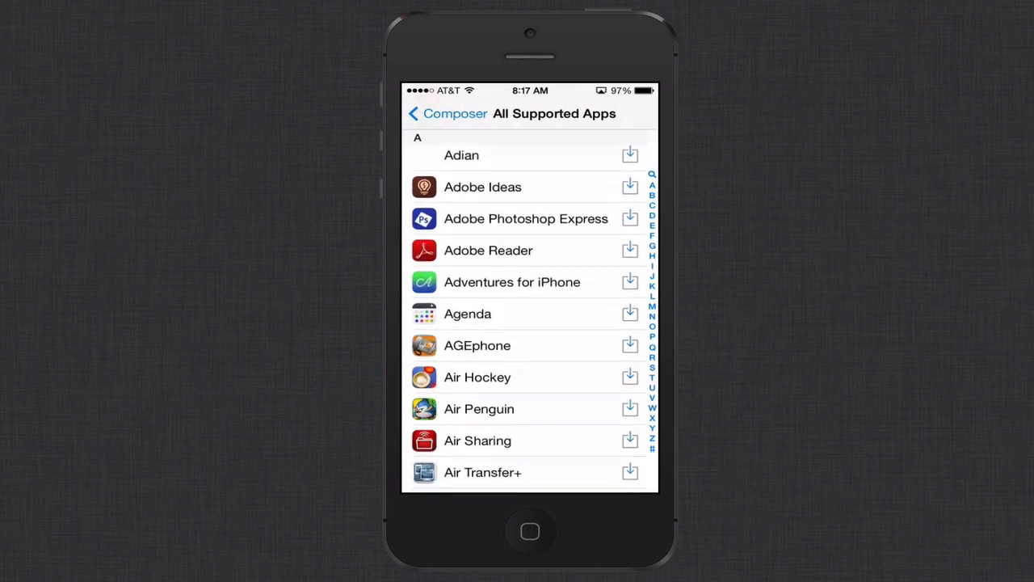
scroll(down, 3)
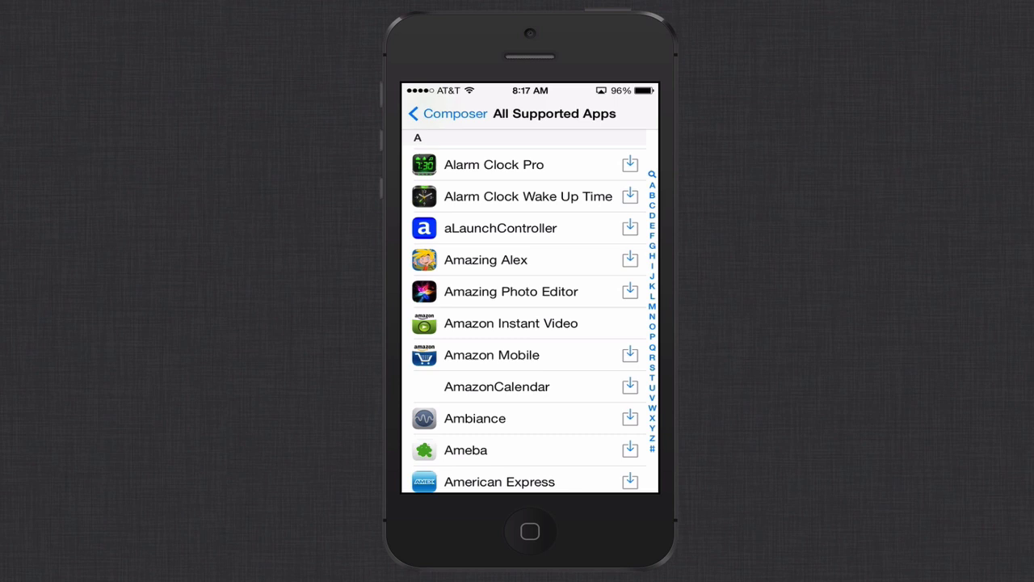
scroll(down, 3)
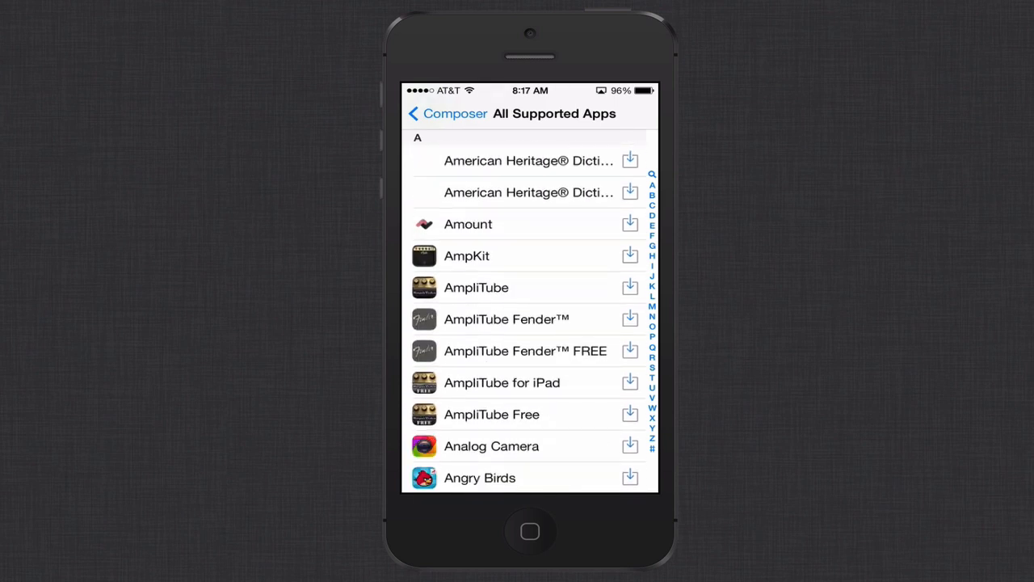
scroll(down, 3)
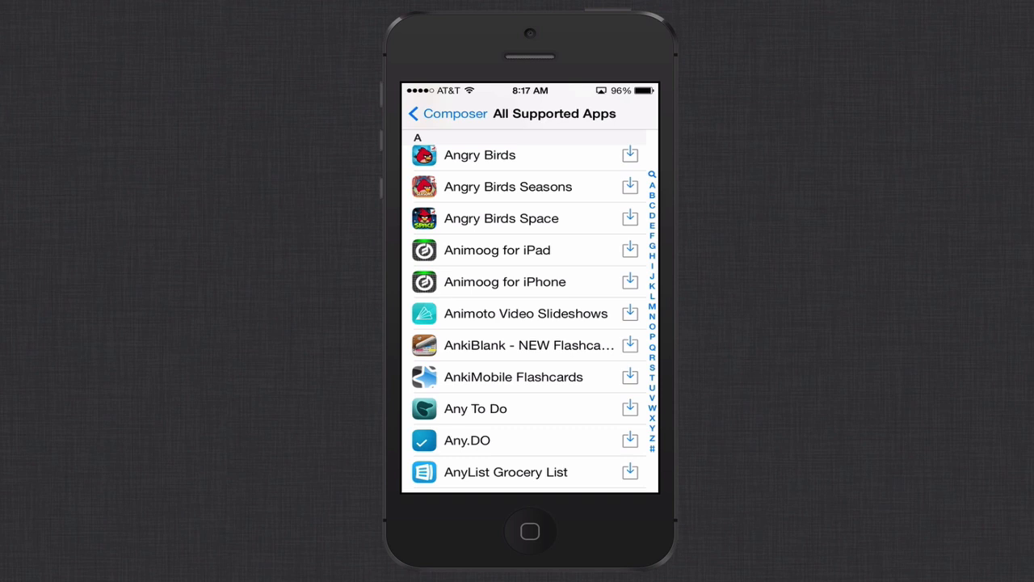
scroll(down, 3)
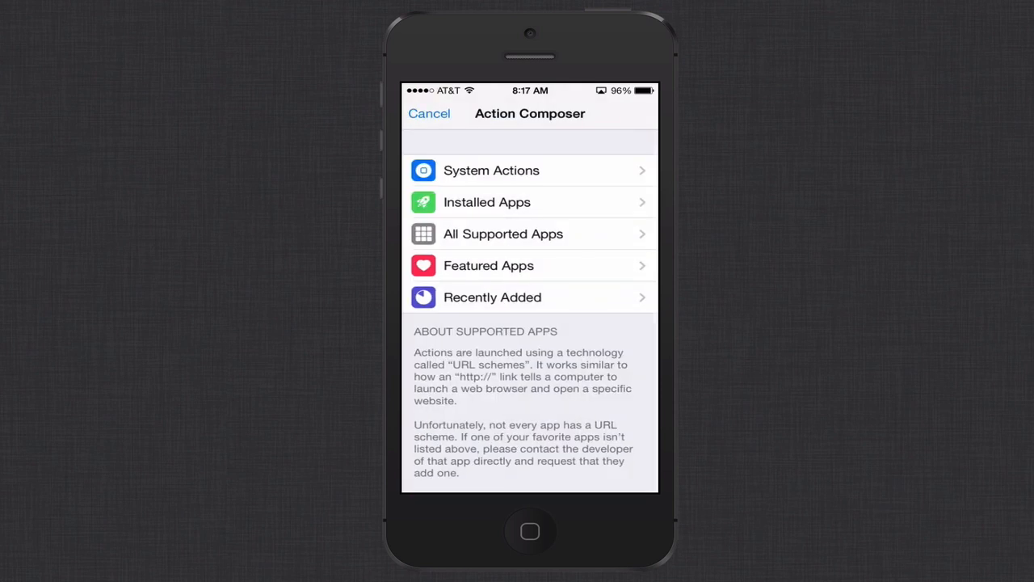
click(486, 202)
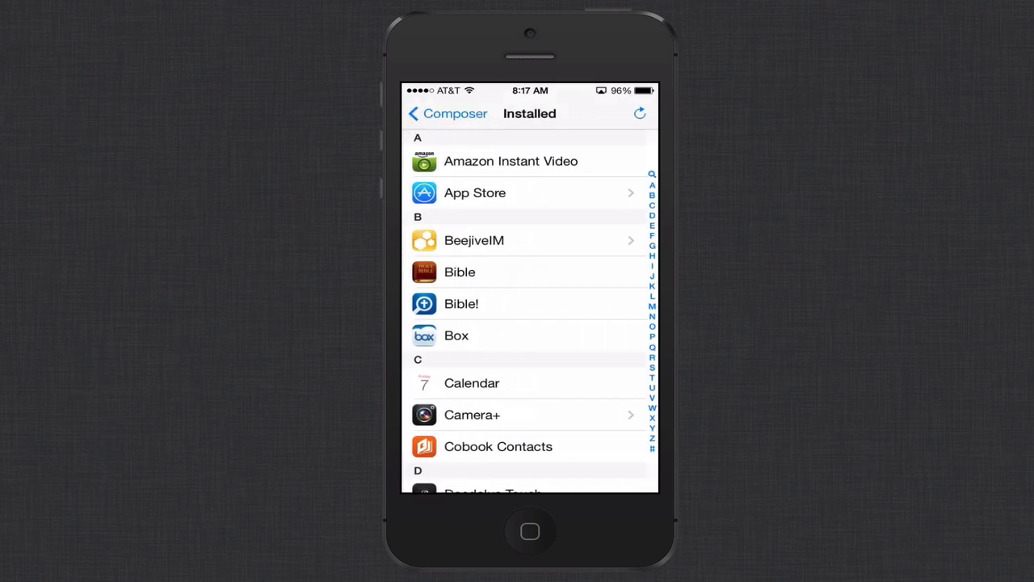
scroll(down, 3)
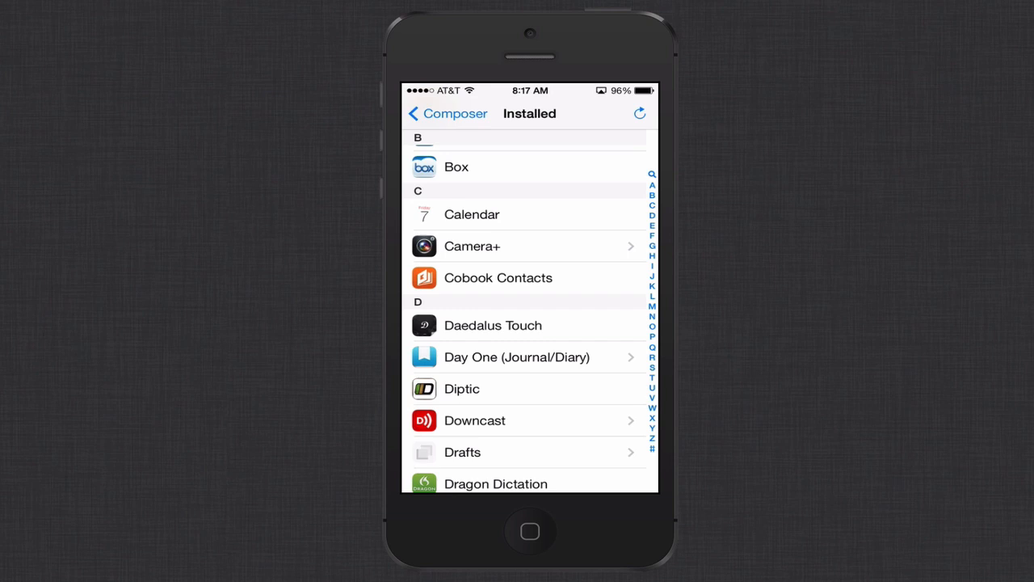
scroll(down, 3)
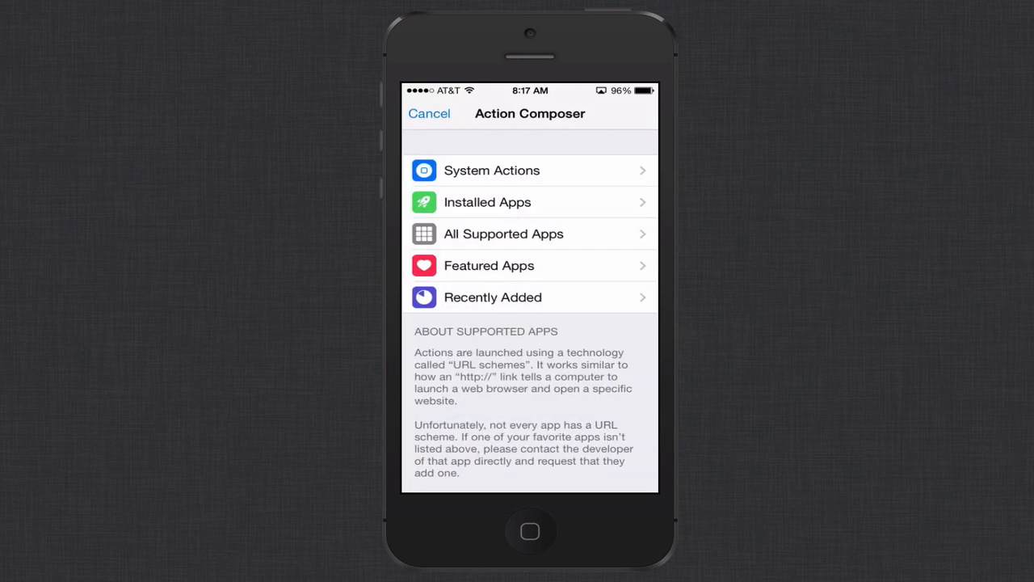
click(489, 265)
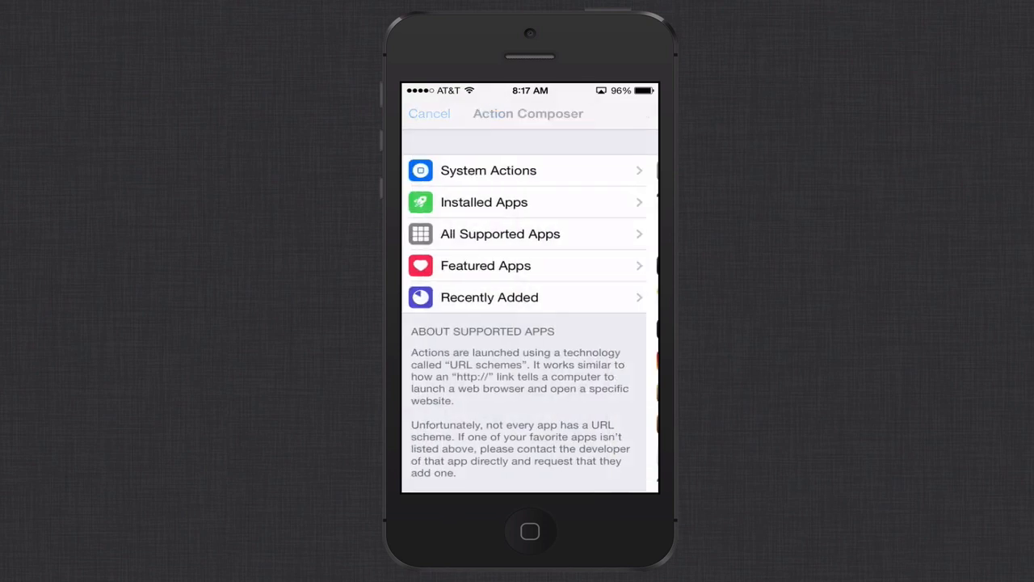
click(489, 297)
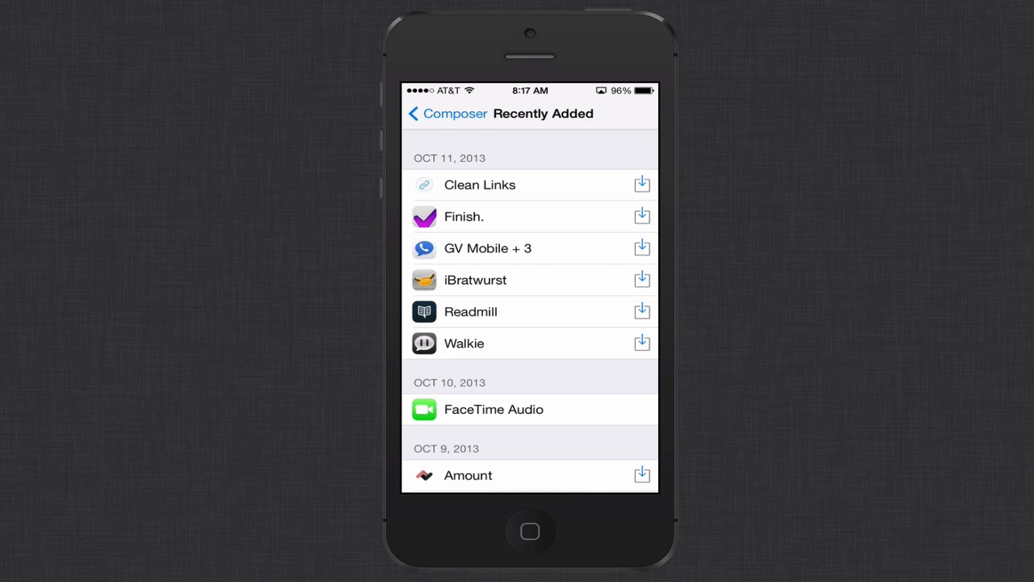
click(414, 113)
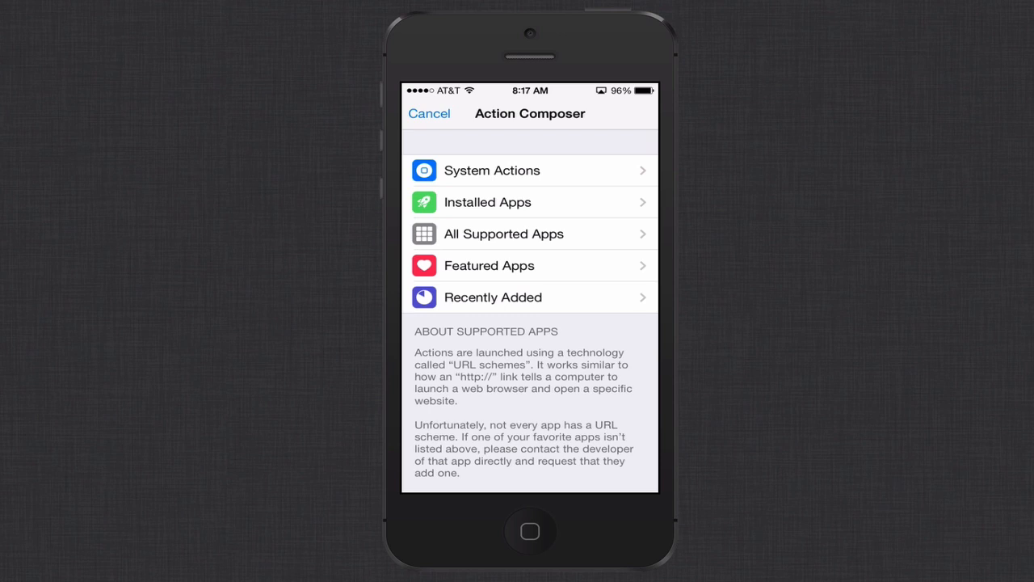
Create an Upload and Link action from In-App Dropbox's Upload Last Photo & Copy Link.
click(492, 171)
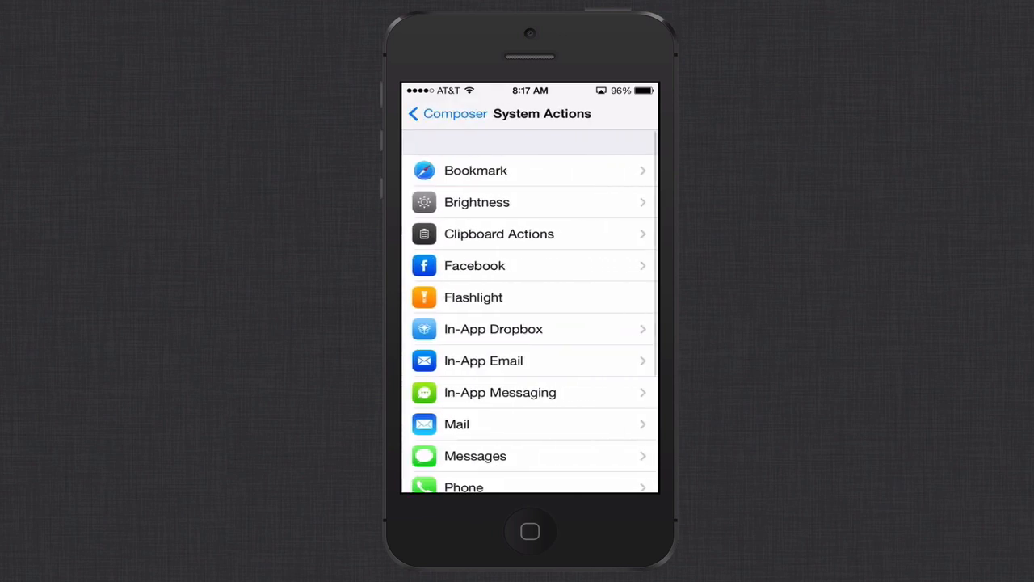
scroll(down, 3)
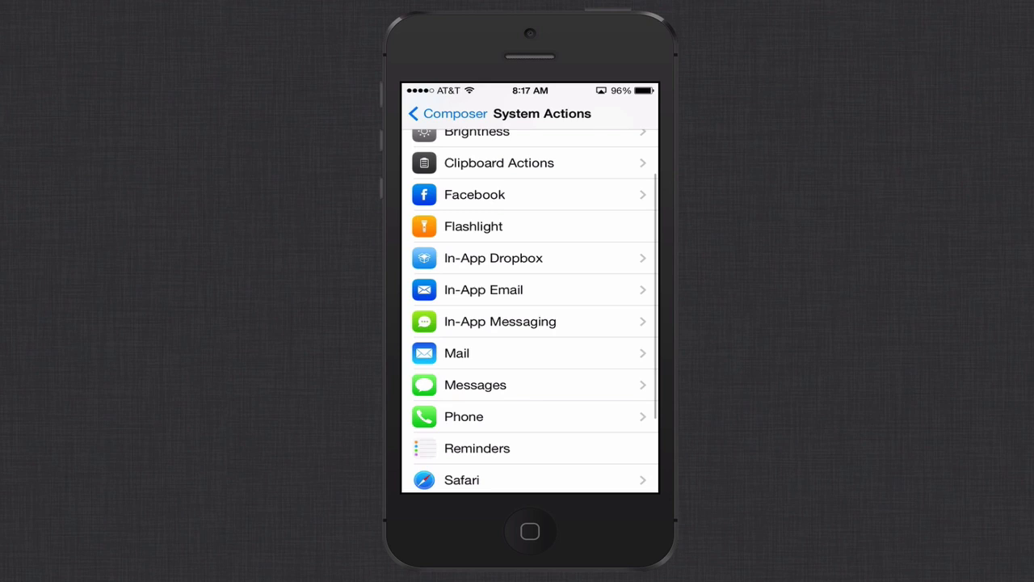
scroll(down, 3)
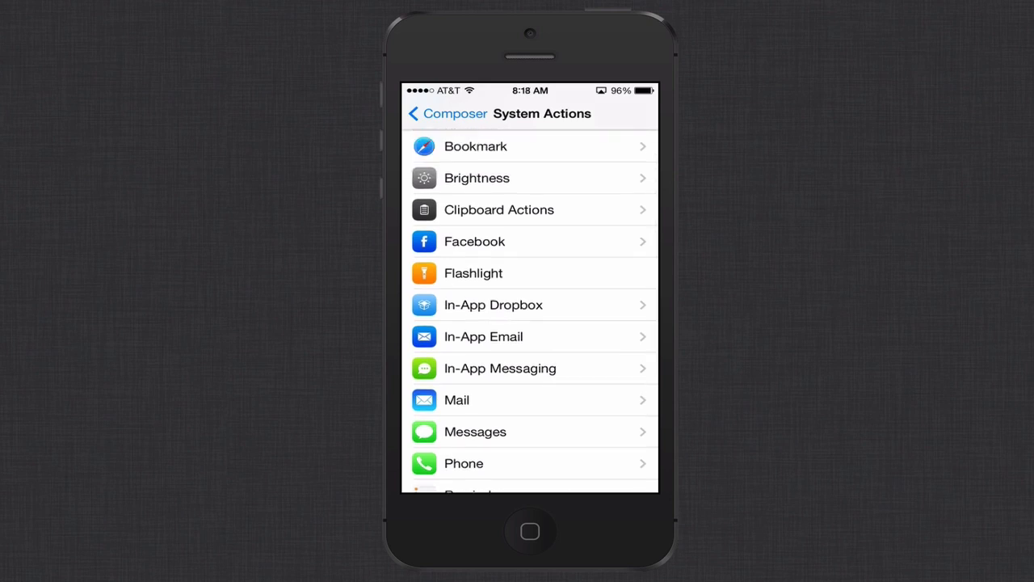
click(493, 304)
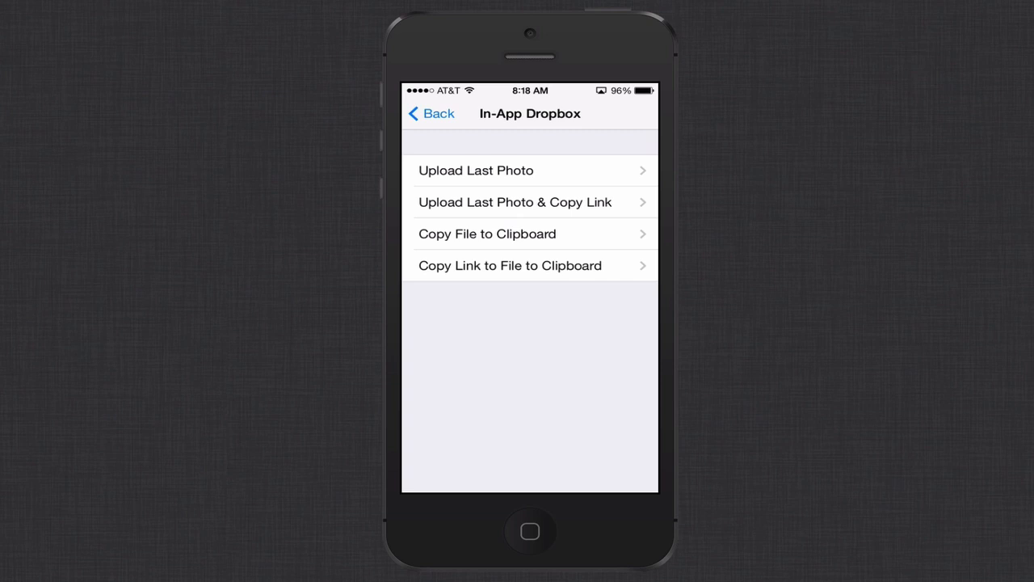
click(515, 202)
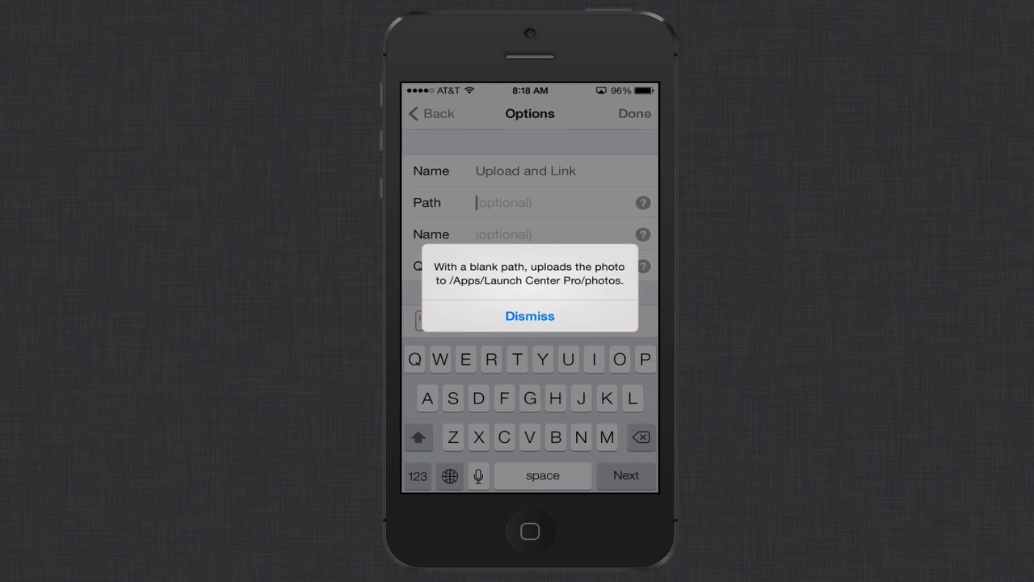
click(530, 315)
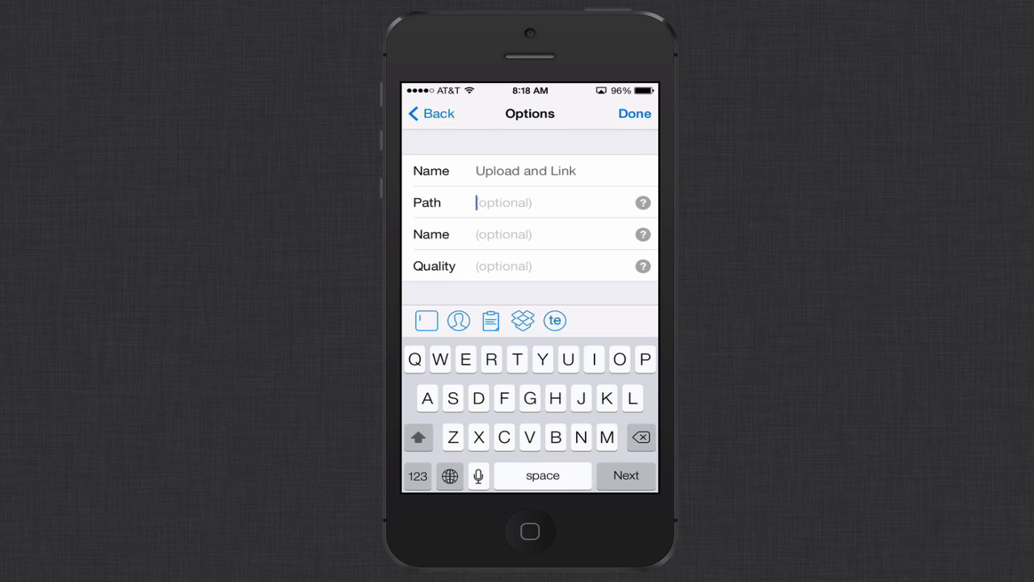
click(502, 266)
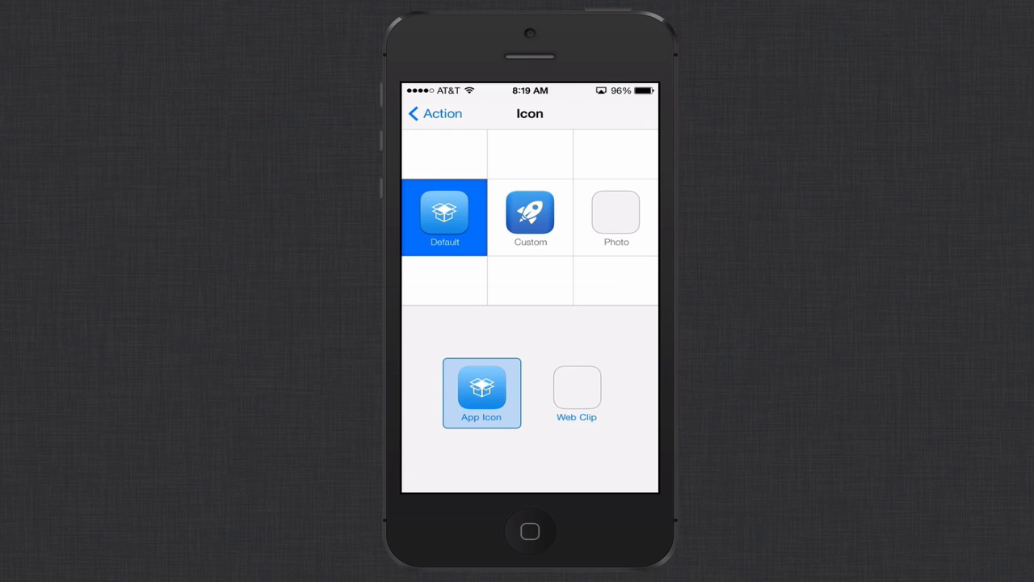
Give the action a custom grey icon with a push pin symbol.
click(530, 217)
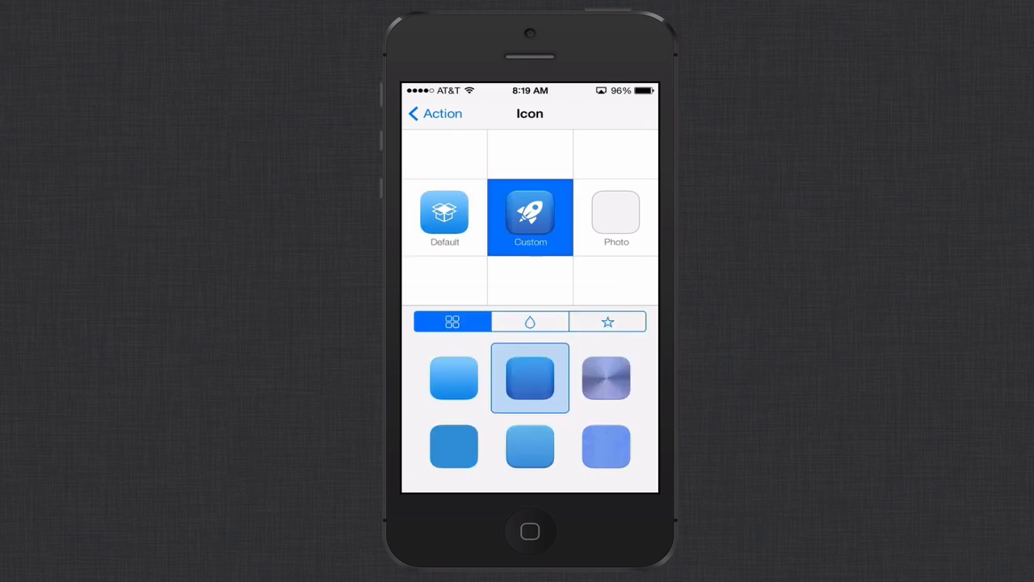
click(530, 322)
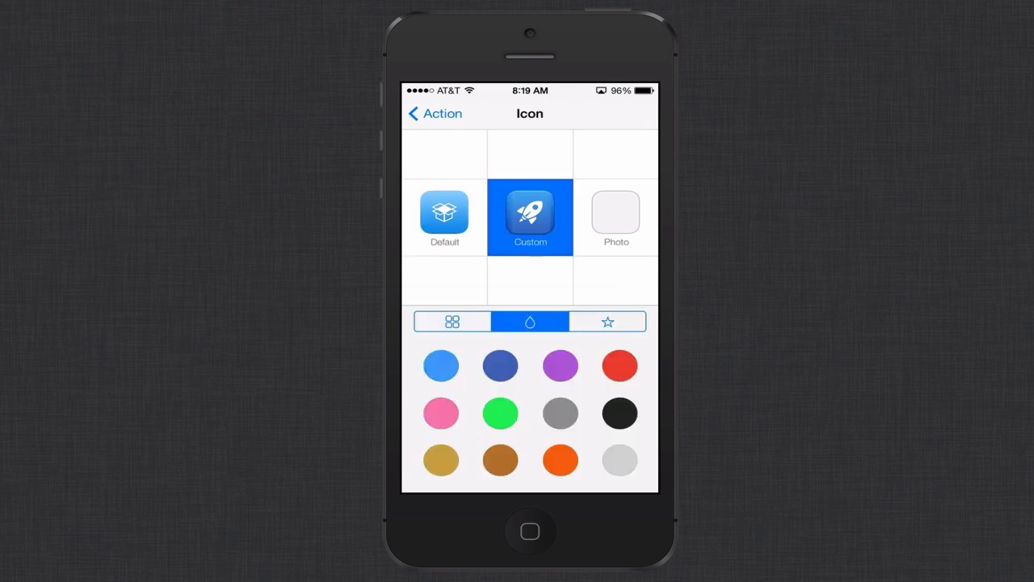
click(560, 413)
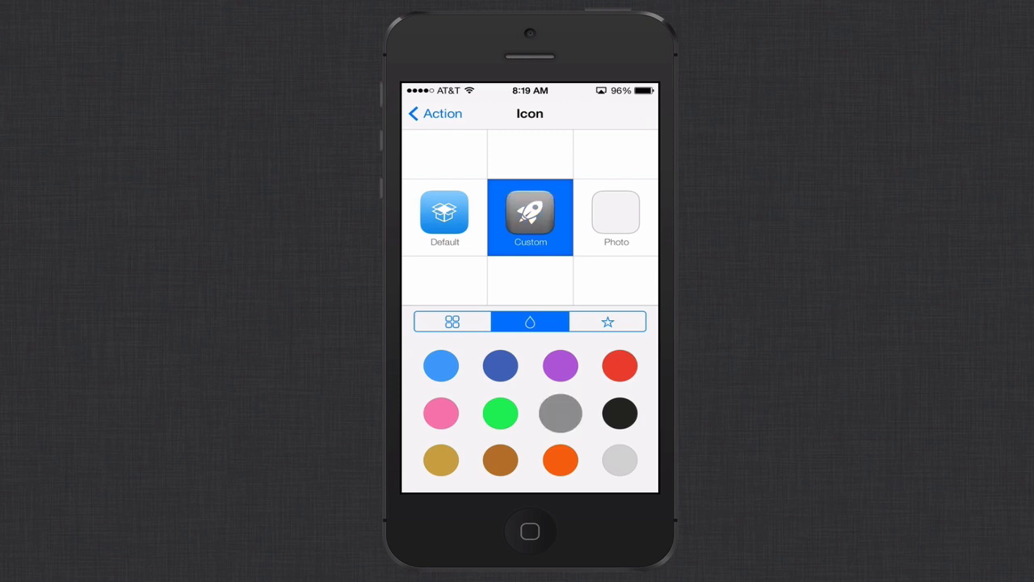
click(608, 321)
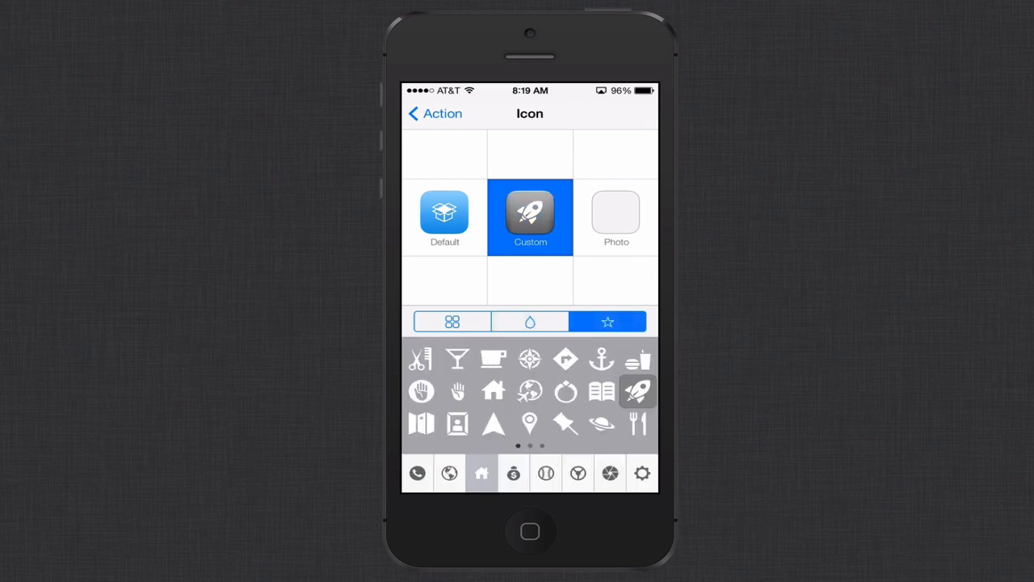
click(530, 423)
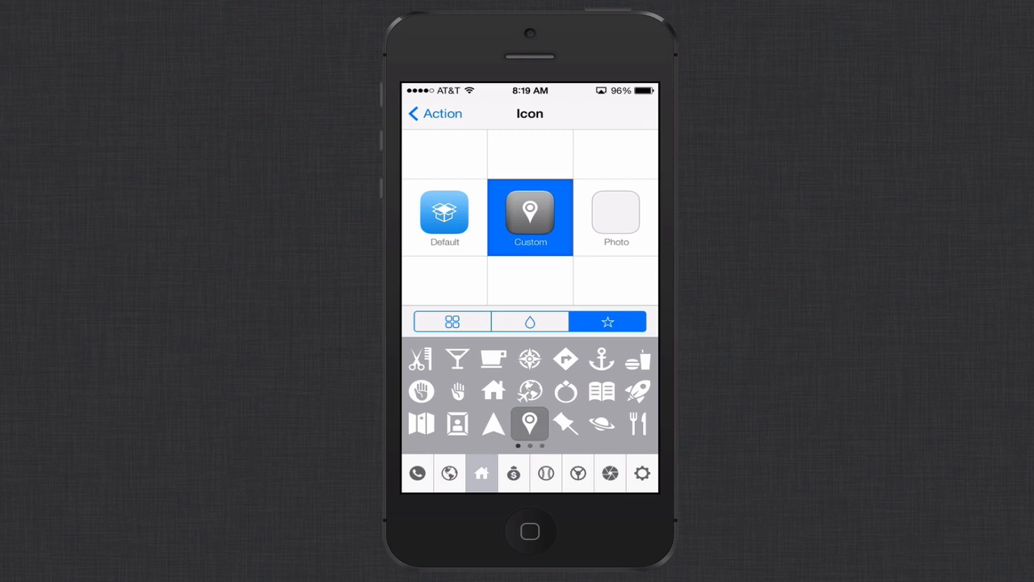
click(566, 424)
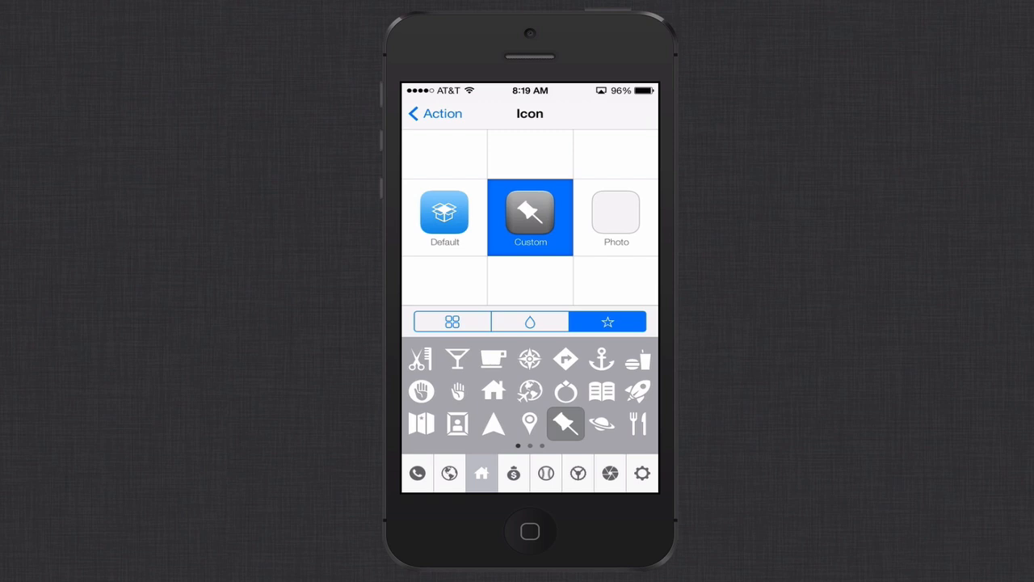
Leave Scheduled Alert off and save Upload and Link into the Apps group.
click(616, 217)
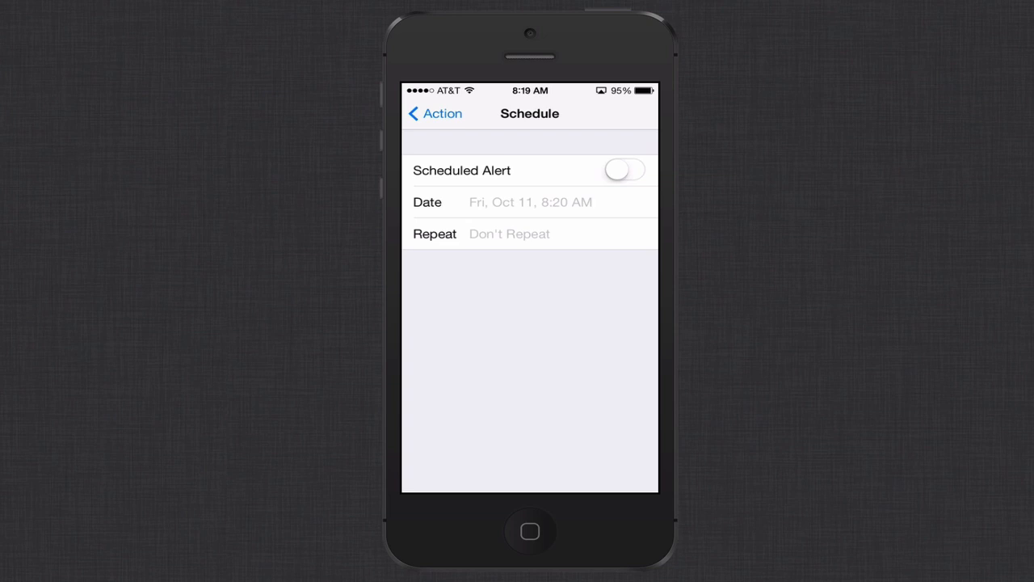
click(435, 114)
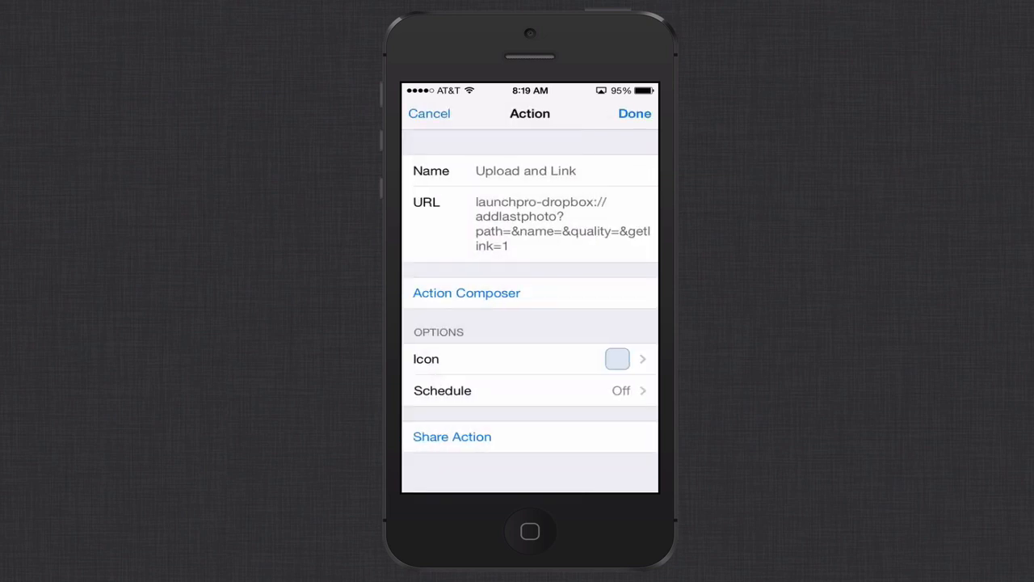
click(452, 437)
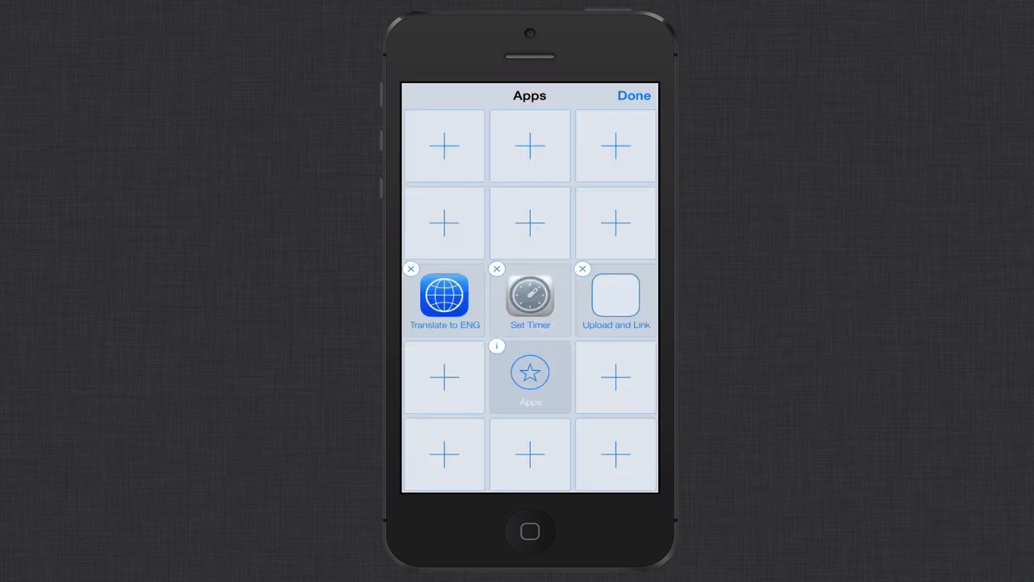
Revert Upload and Link to the default icon and finish editing the Apps group.
click(616, 299)
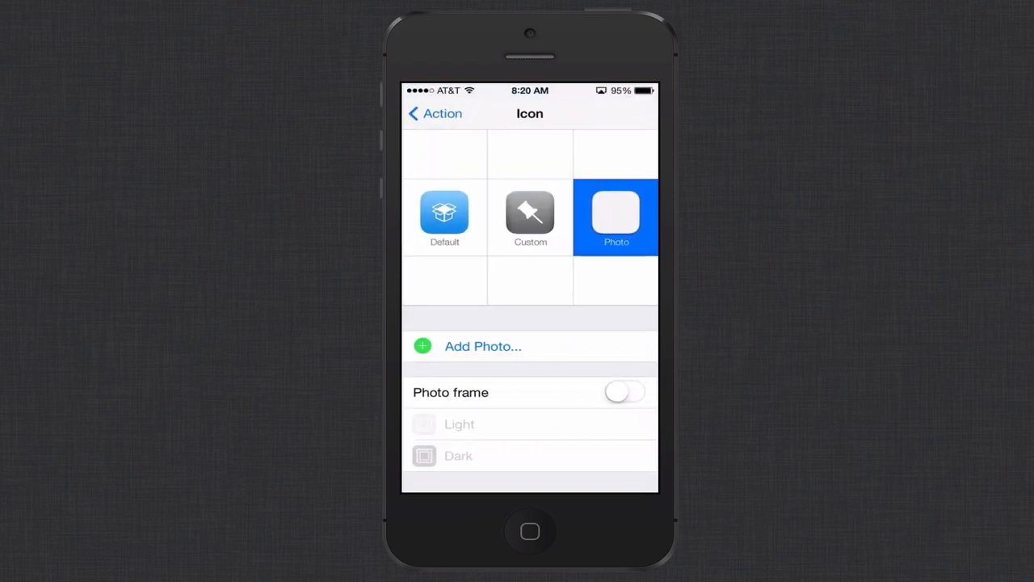
click(445, 217)
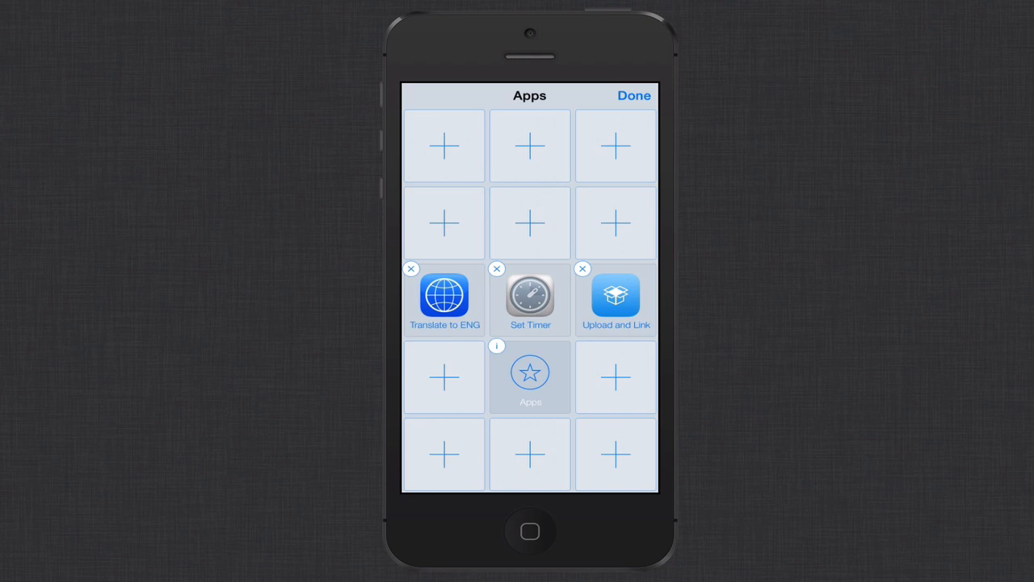
click(635, 95)
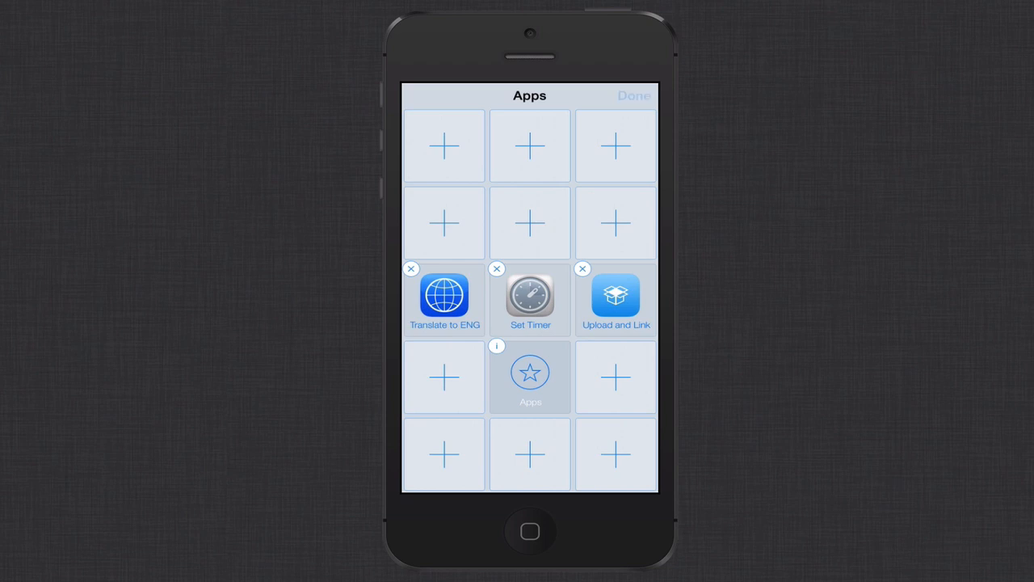
click(634, 96)
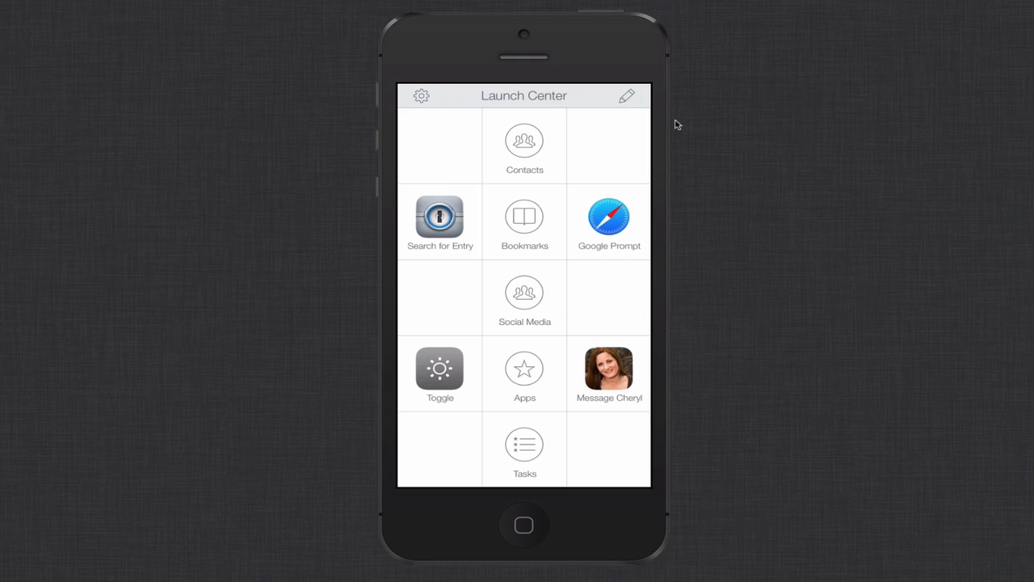
Create a group named Chat with a speech-bubble glyph in an empty grid slot.
click(627, 96)
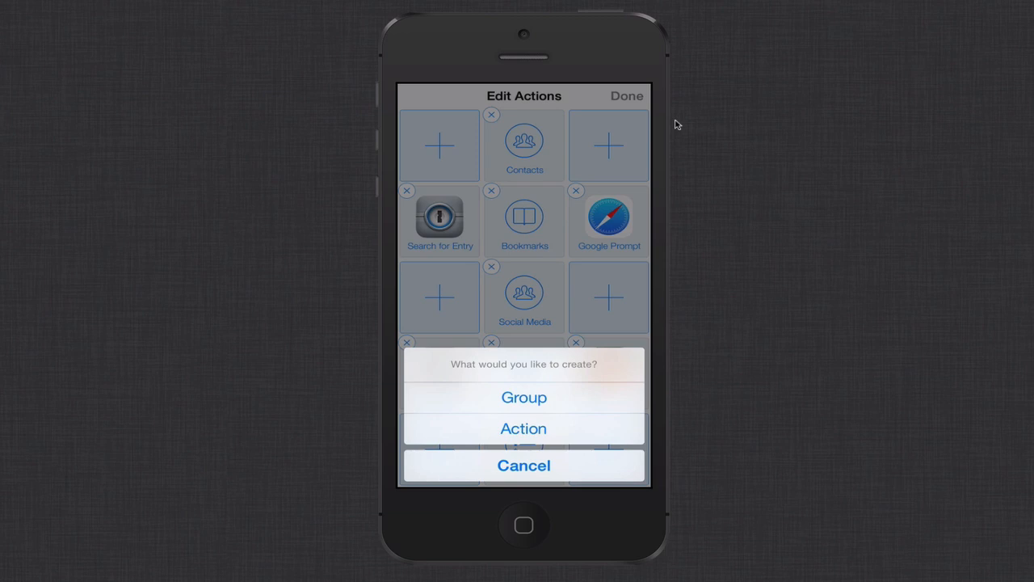
click(524, 396)
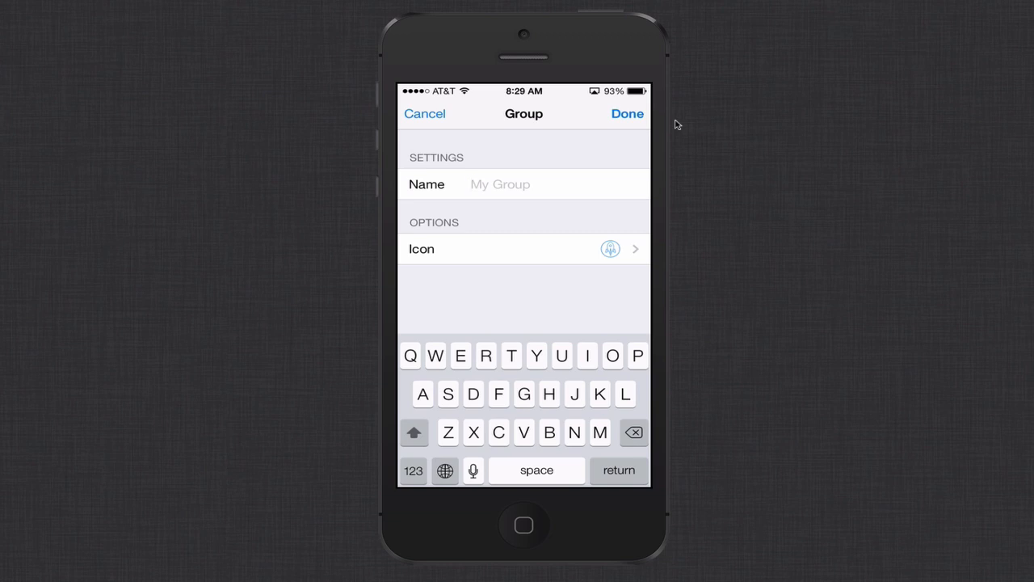
click(526, 248)
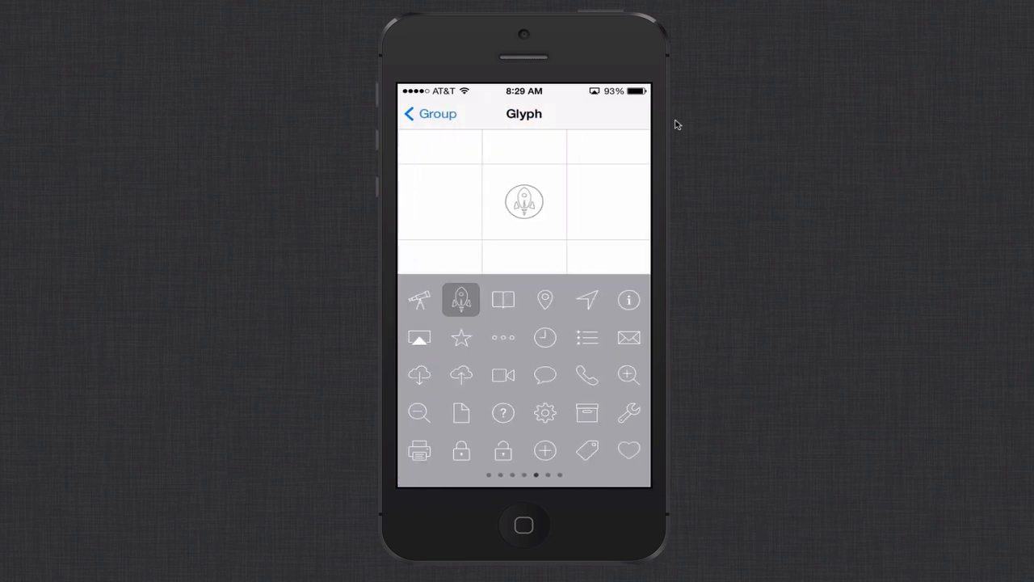
click(545, 375)
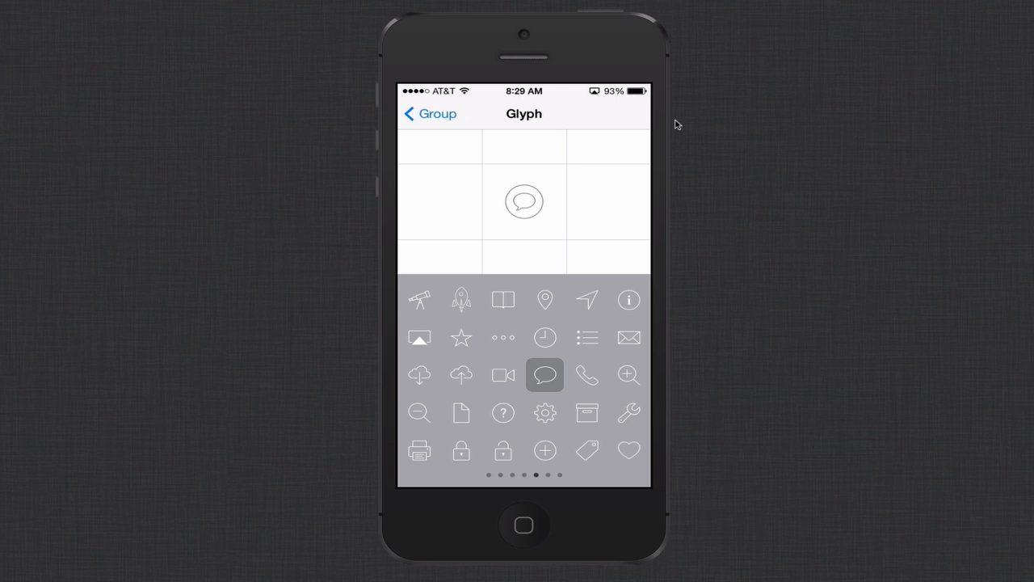
click(524, 201)
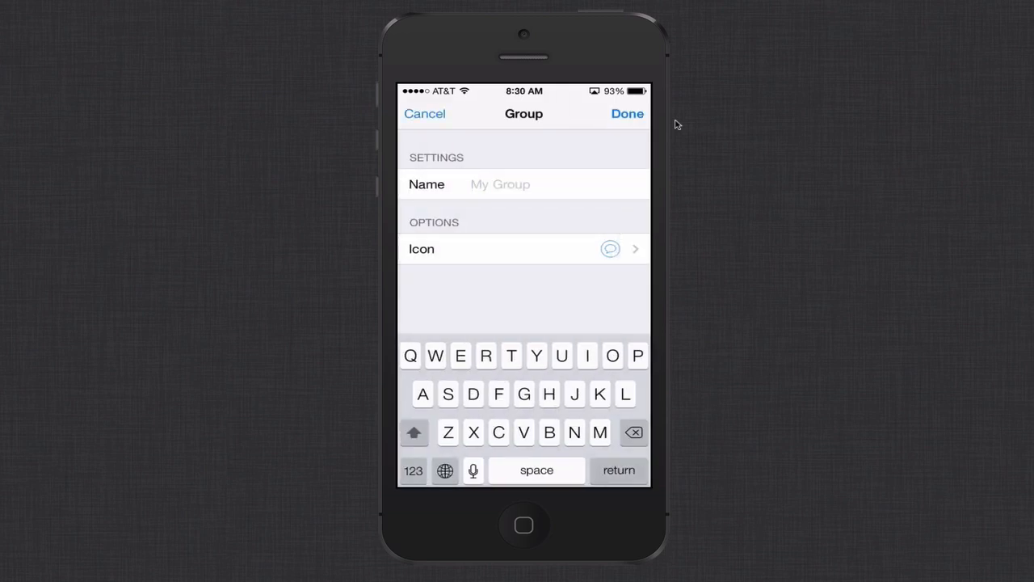
text(Chat)
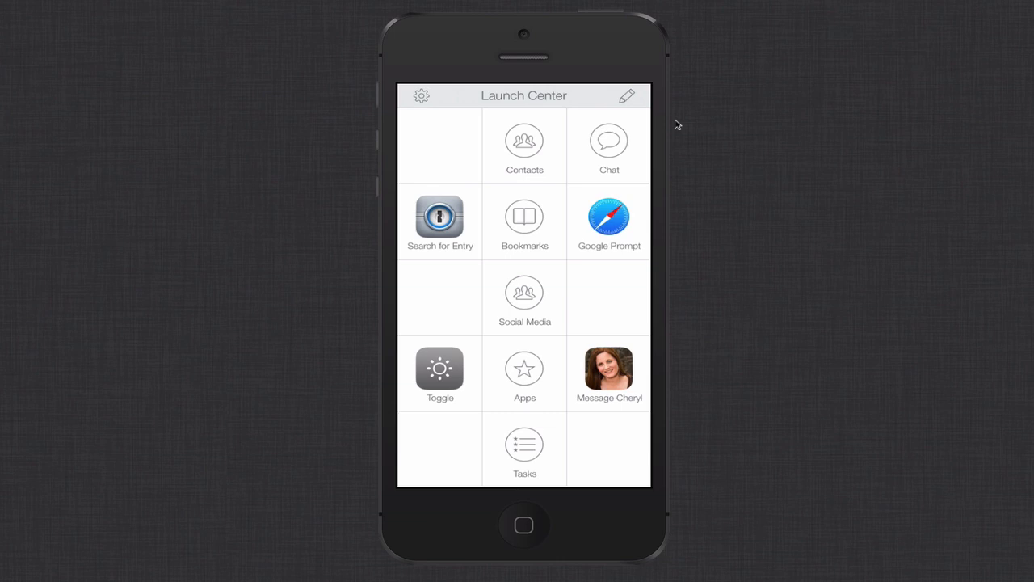
Delete the Chat group in grid edit mode, emptying the slot beside Contacts.
click(628, 95)
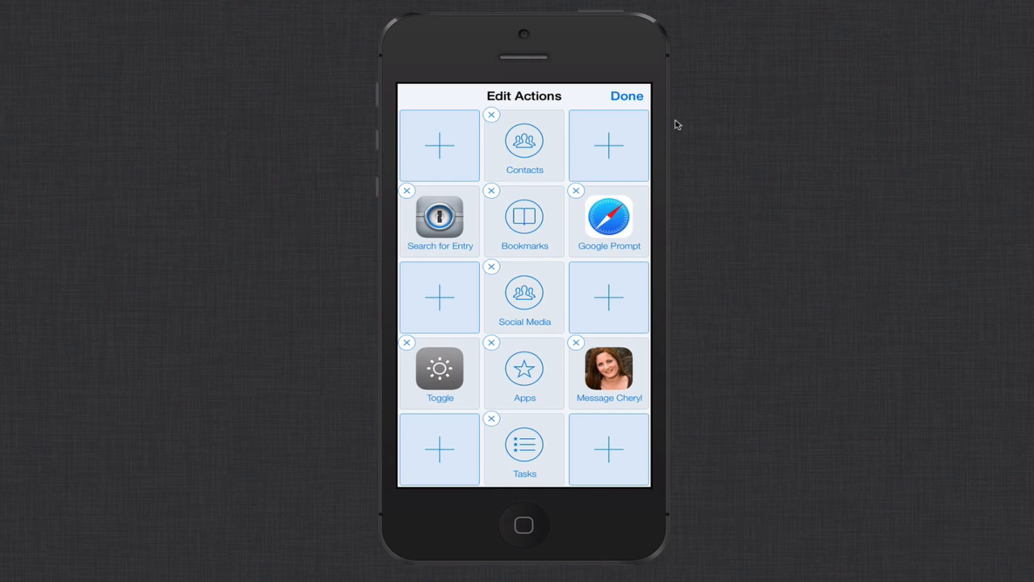
click(627, 95)
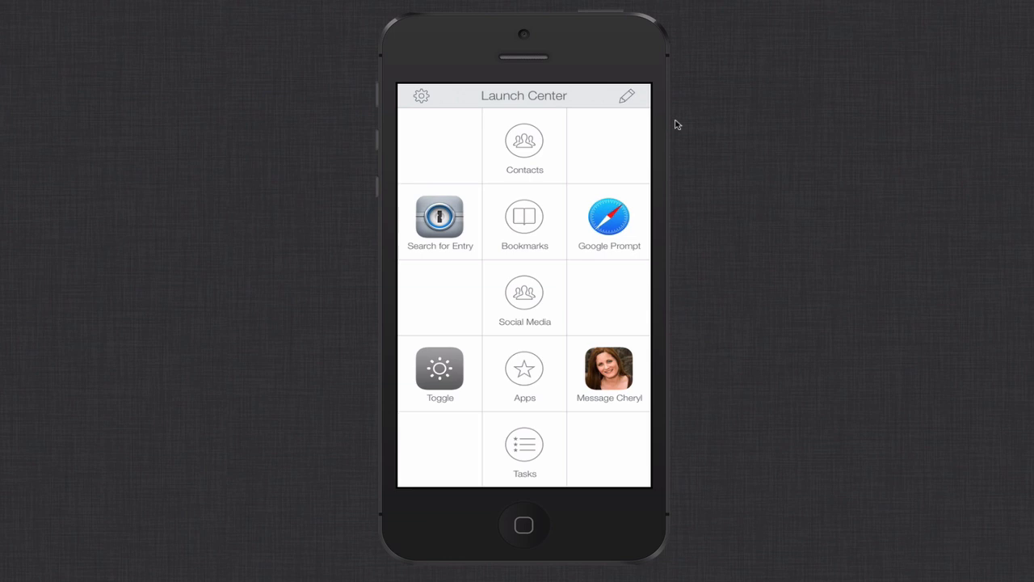
click(627, 96)
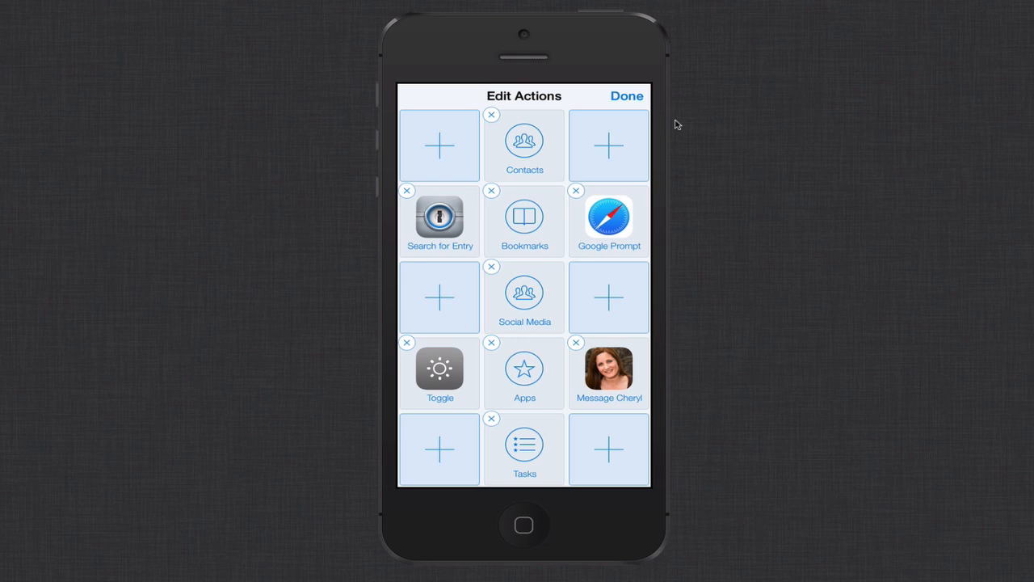
click(627, 95)
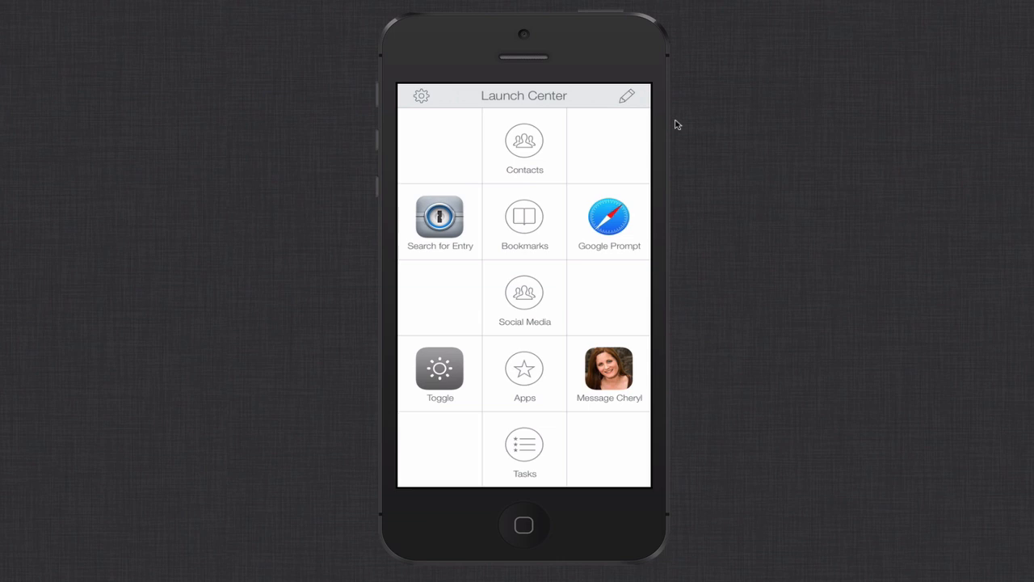
click(609, 372)
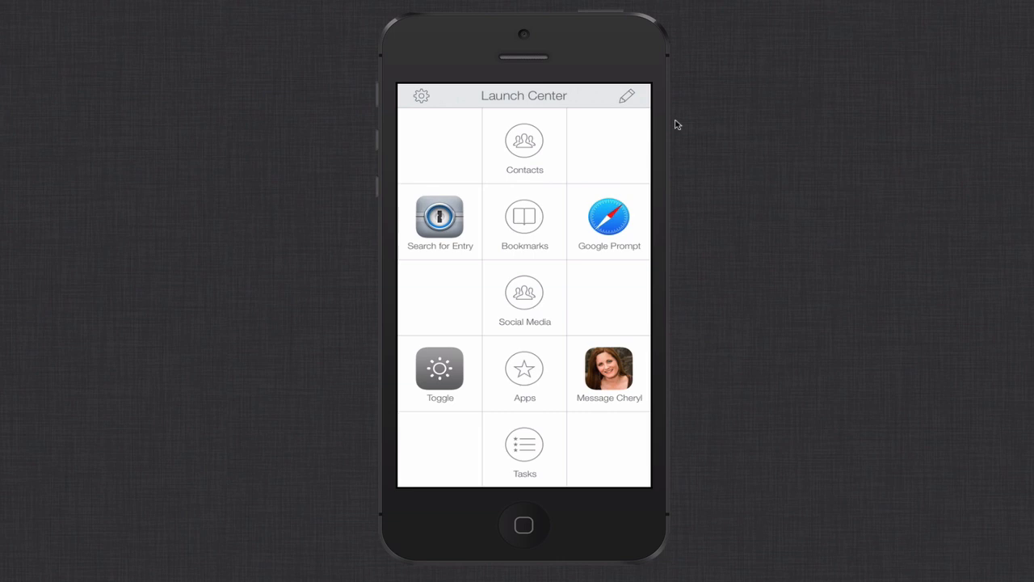
Run Search for Entry with '1passord' into 1Password and unlock the vault.
click(440, 218)
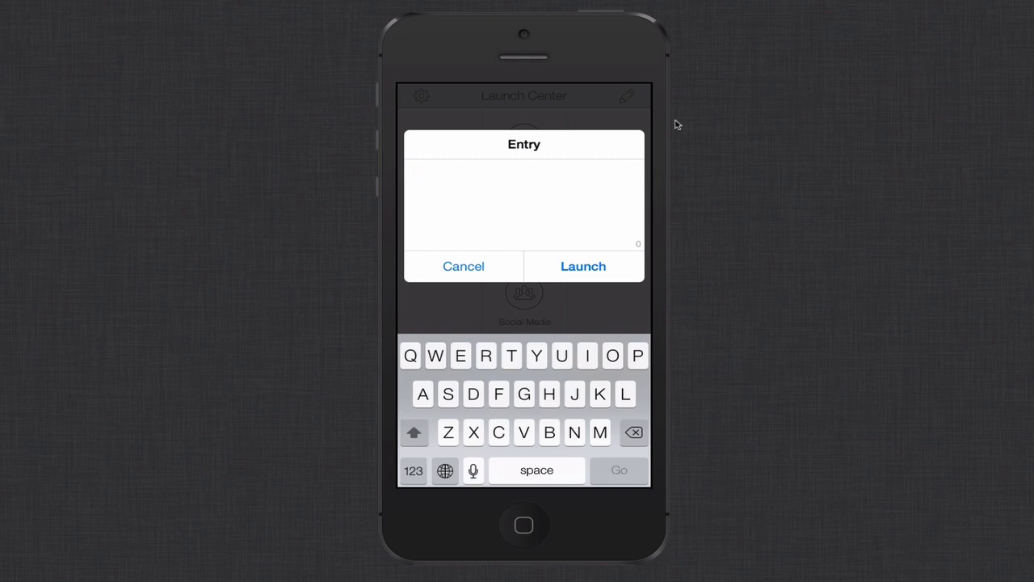
text(1passord)
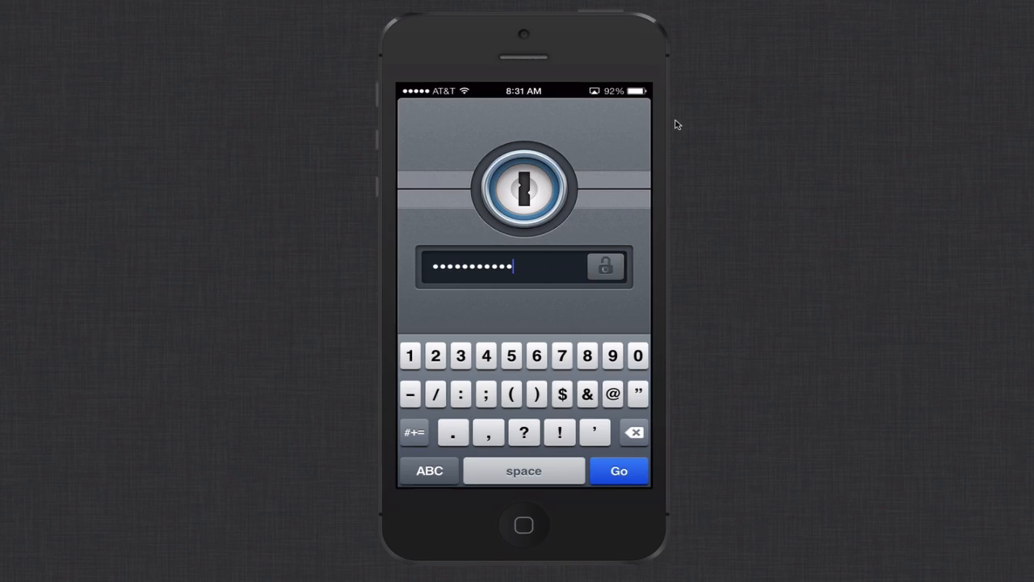
click(618, 470)
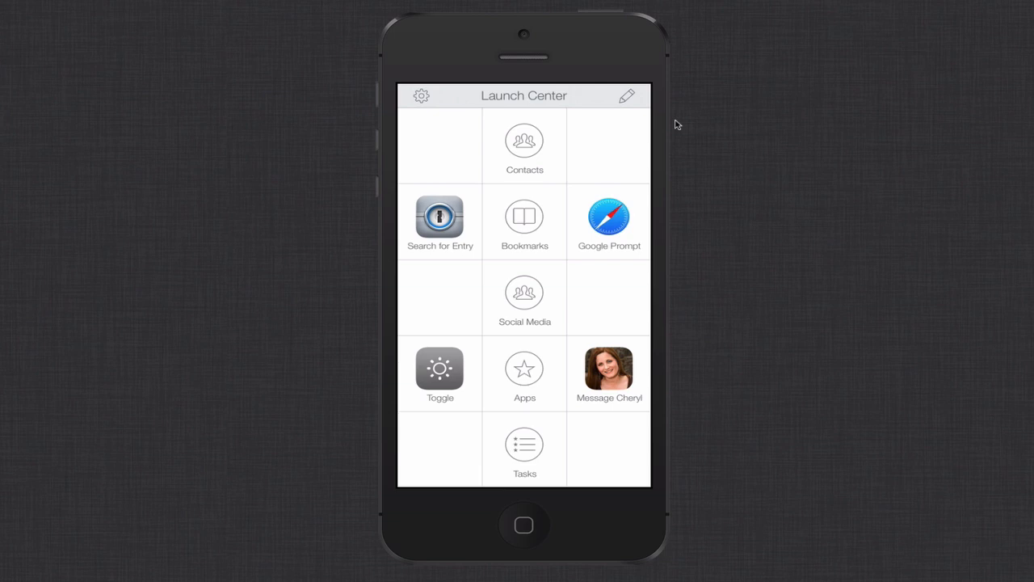
Return to the main grid and open the Social Media group.
click(525, 448)
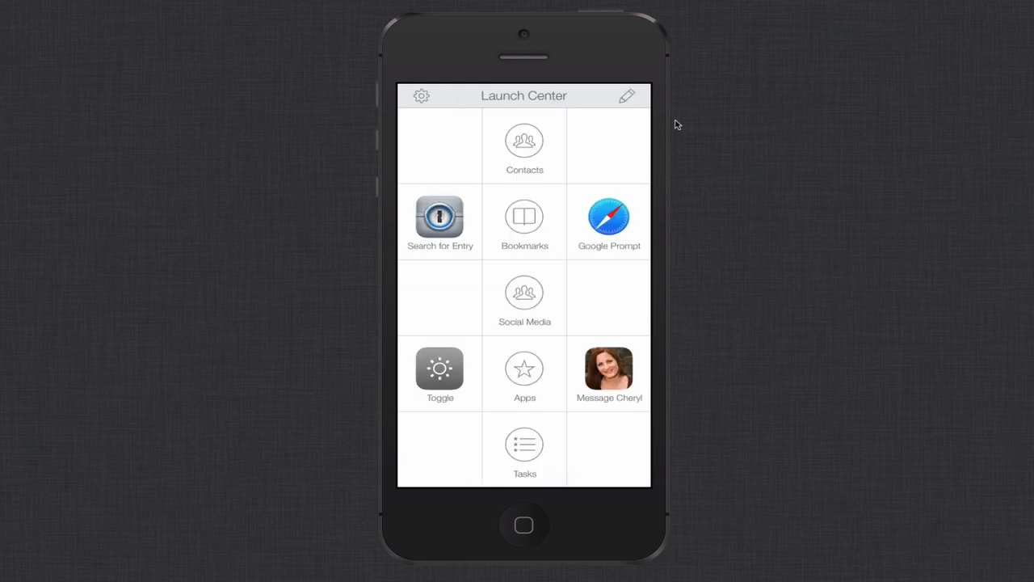
click(525, 294)
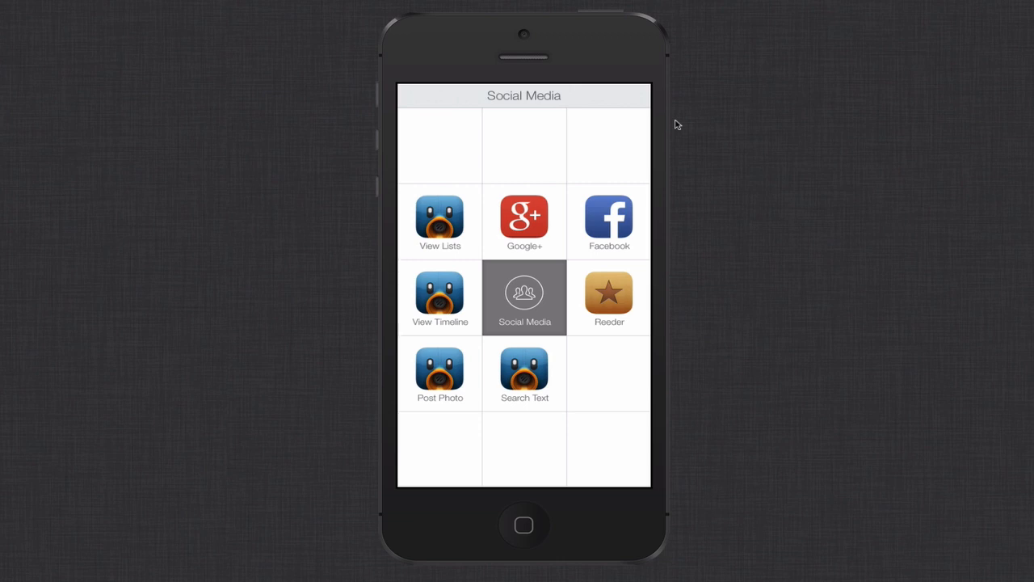
Search Tweetbot for 'Launch center pro', then close the 87-tweet results.
click(524, 374)
text(Launch center pro)
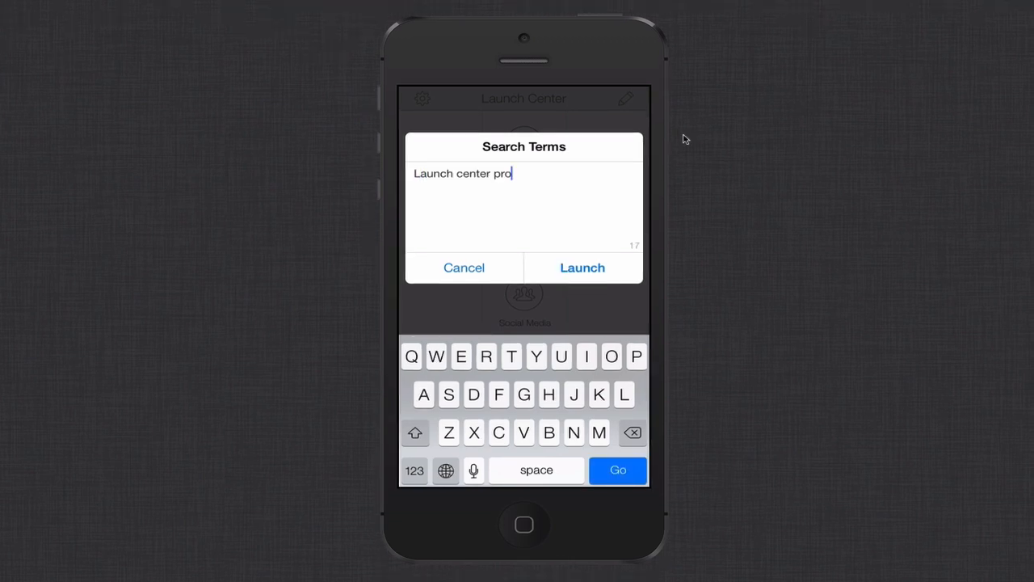
click(582, 268)
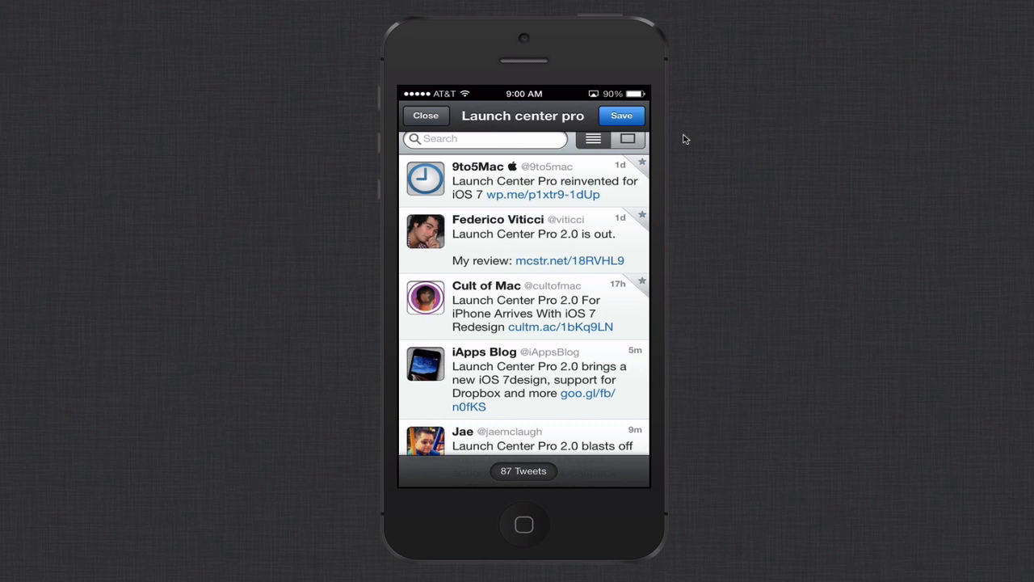
click(426, 116)
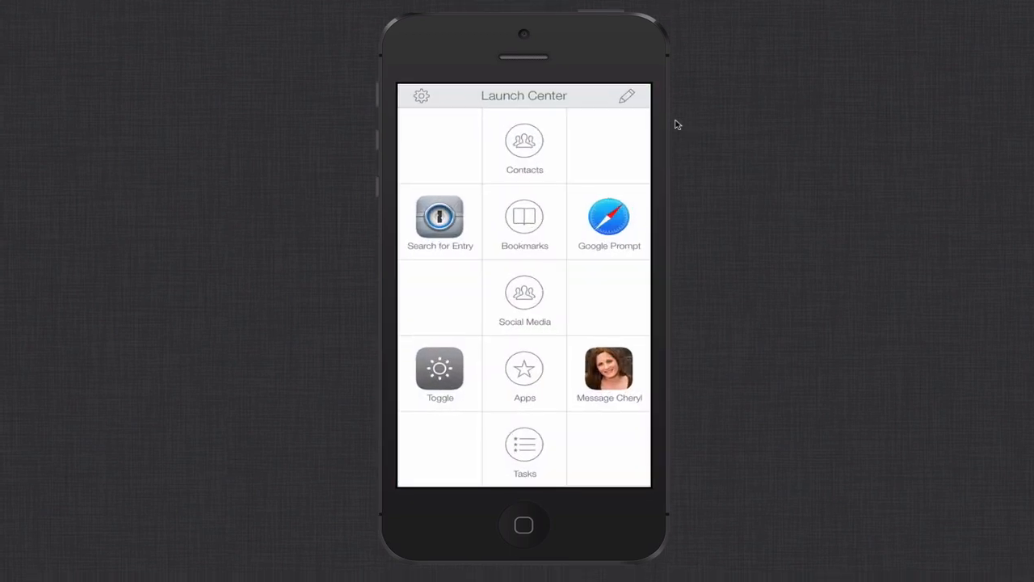
click(524, 219)
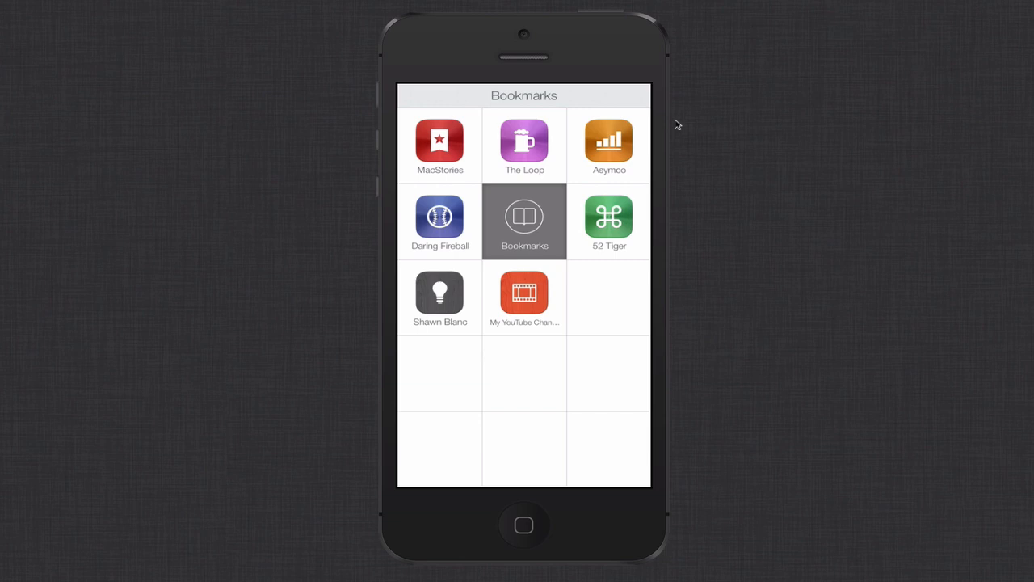
click(524, 297)
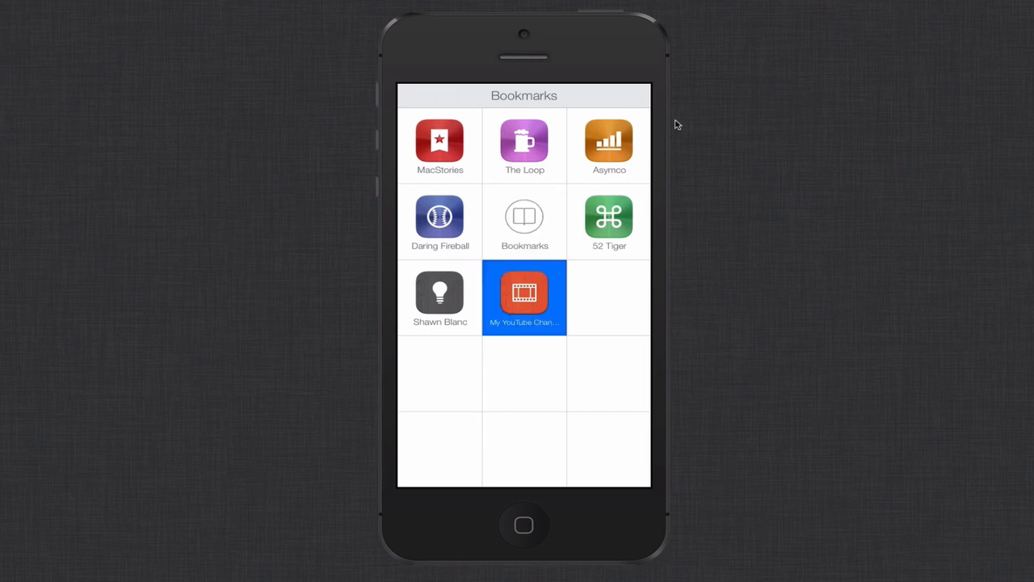
click(524, 297)
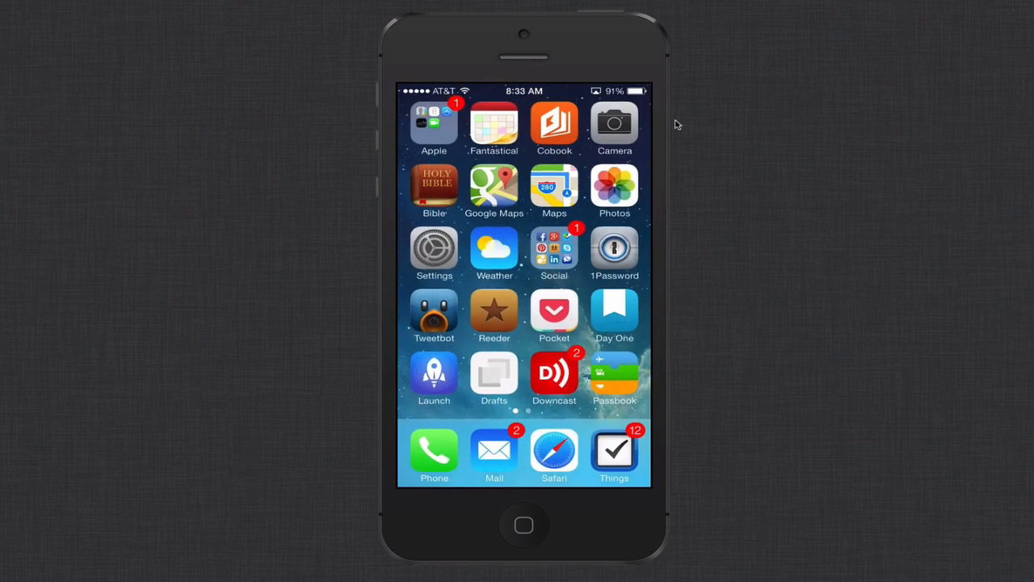
click(434, 377)
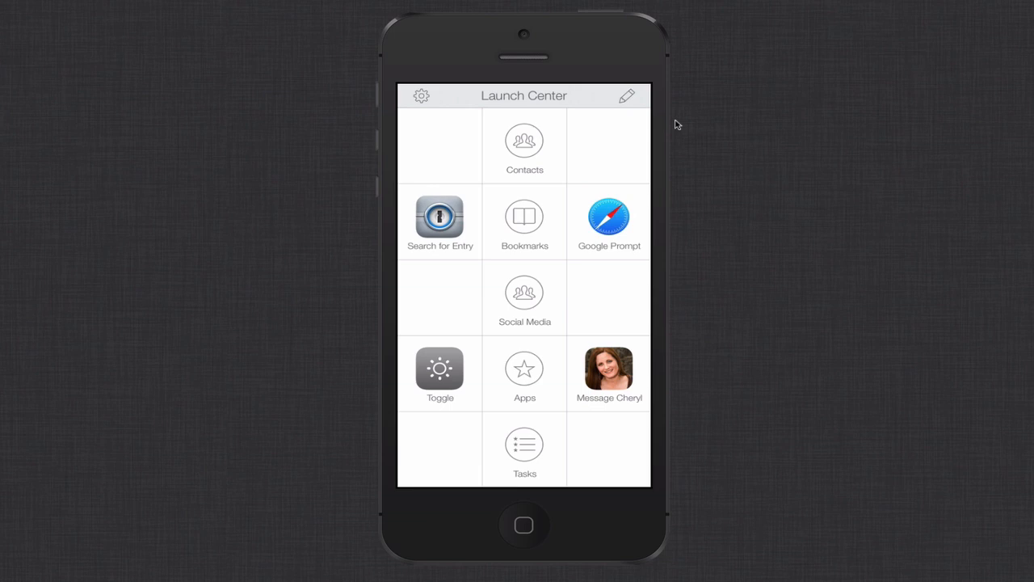